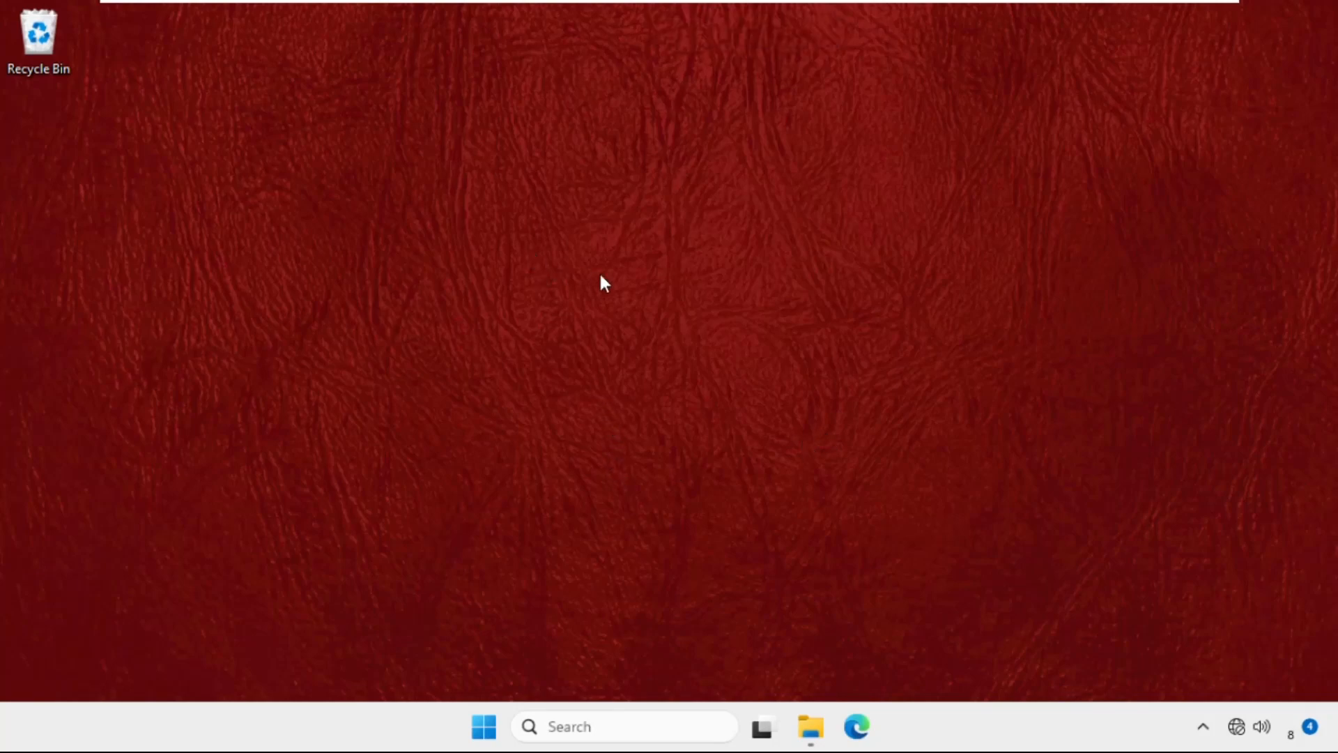
mouse_move(594, 348)
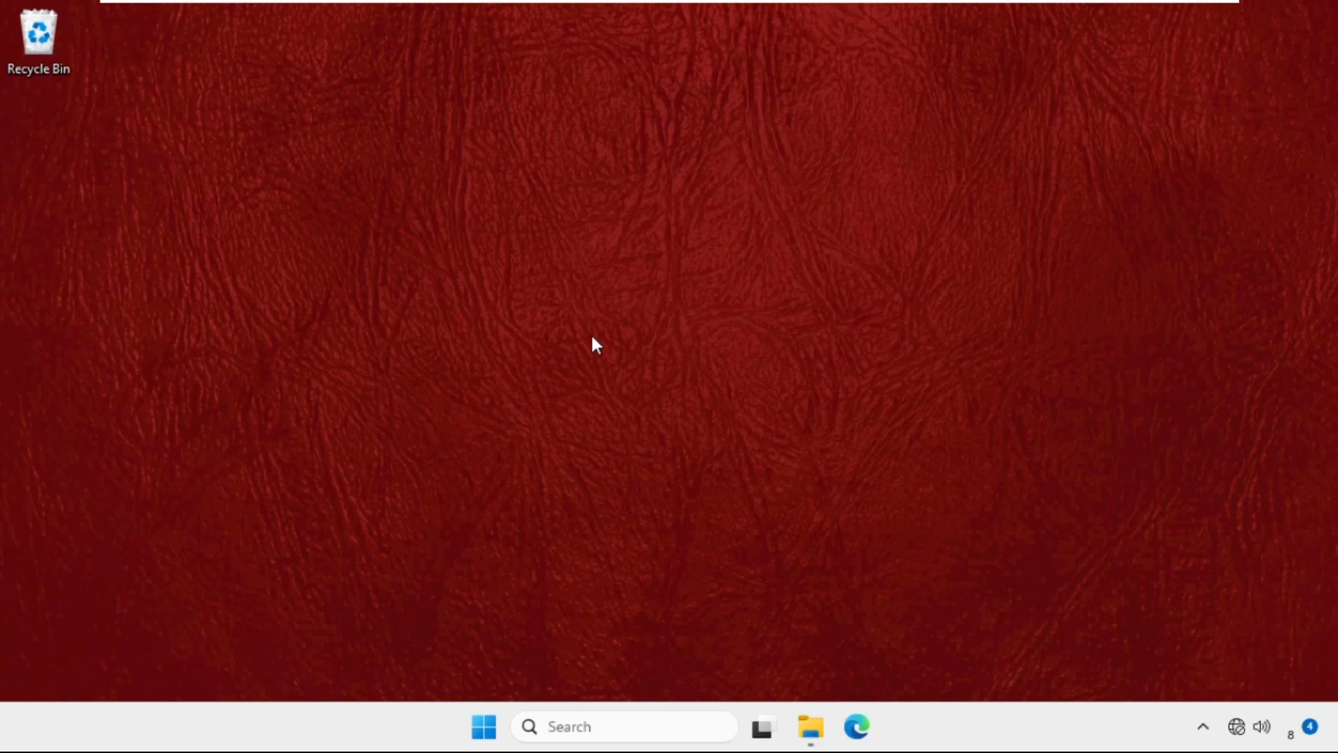
mouse_move(599, 333)
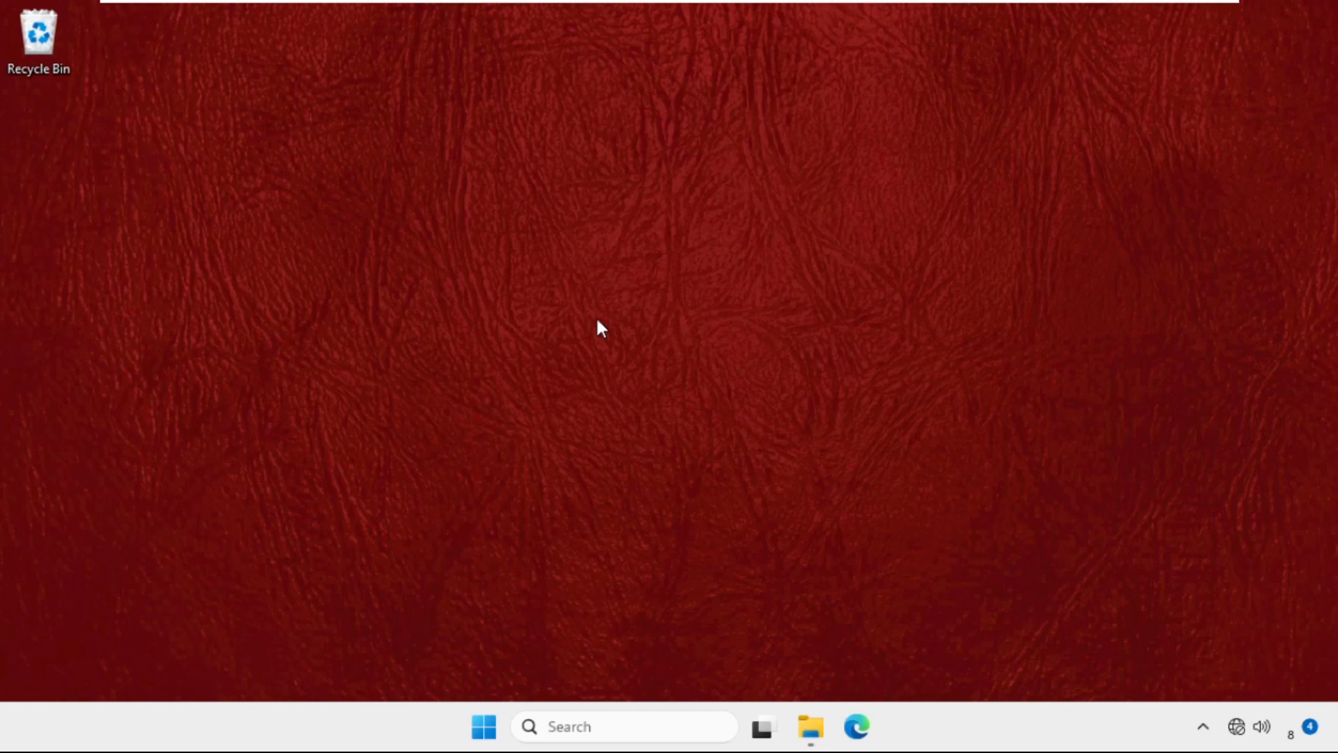
mouse_move(661, 425)
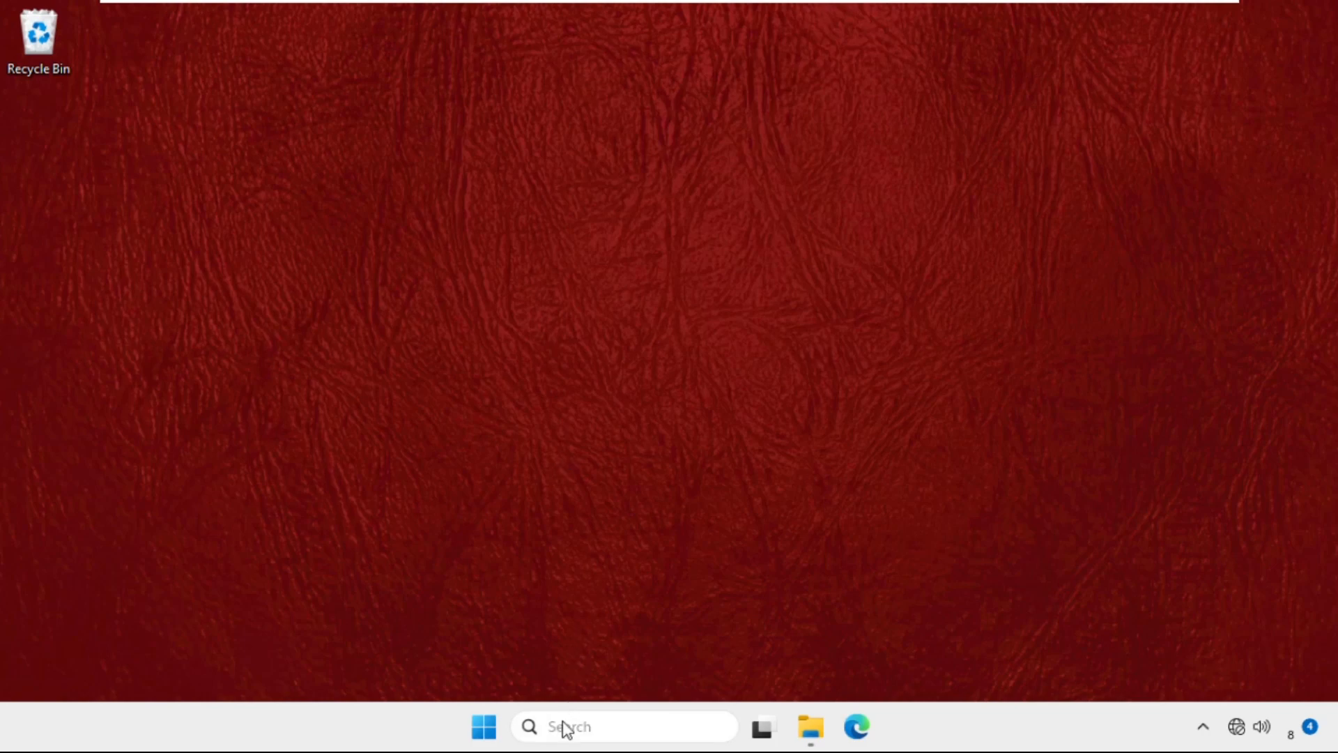
- Launch the Services console from a 'services' search and scroll to Software Protection
text(services)
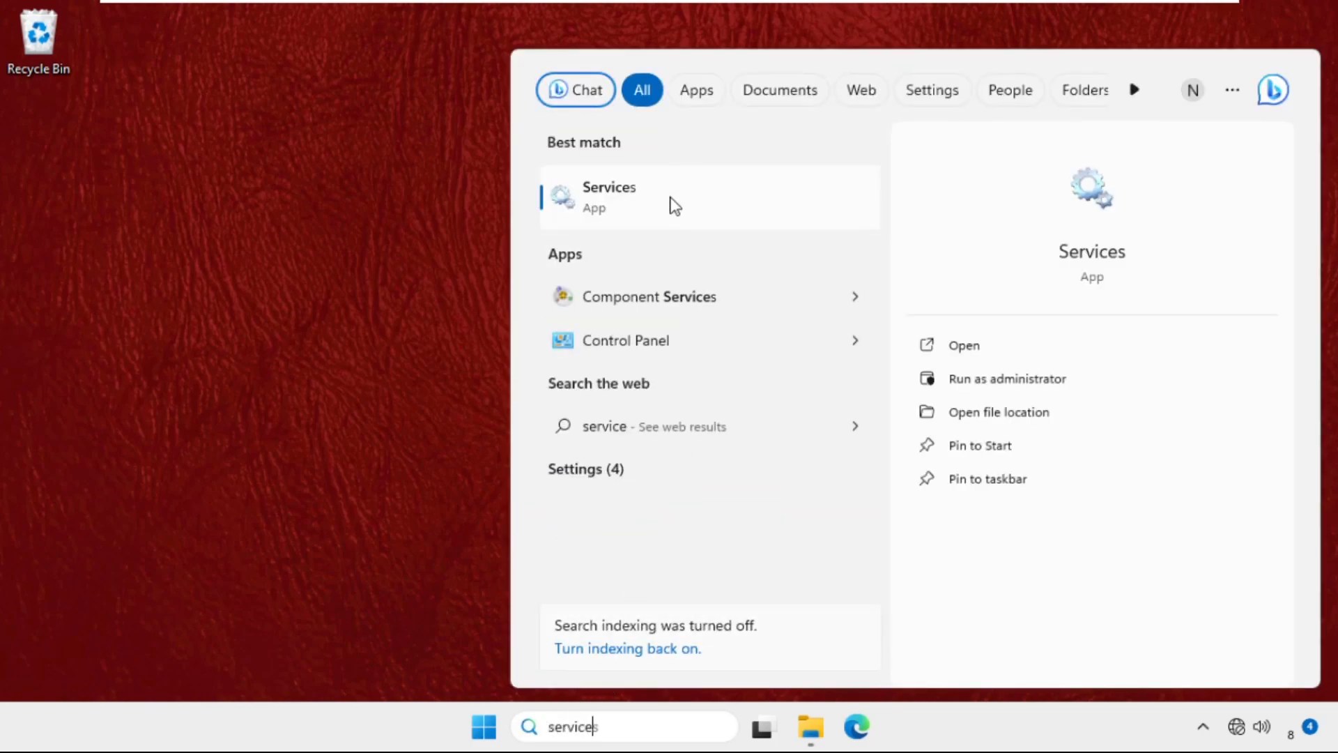
click(609, 198)
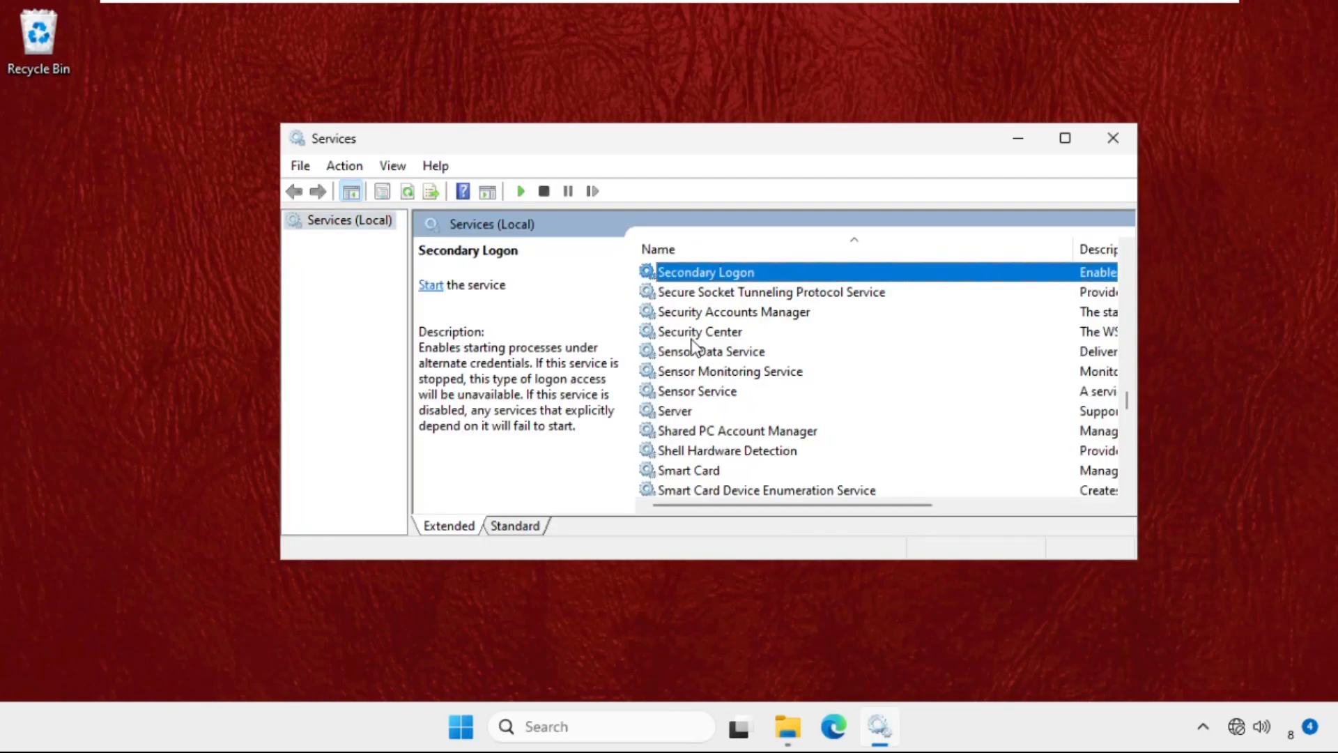
click(730, 371)
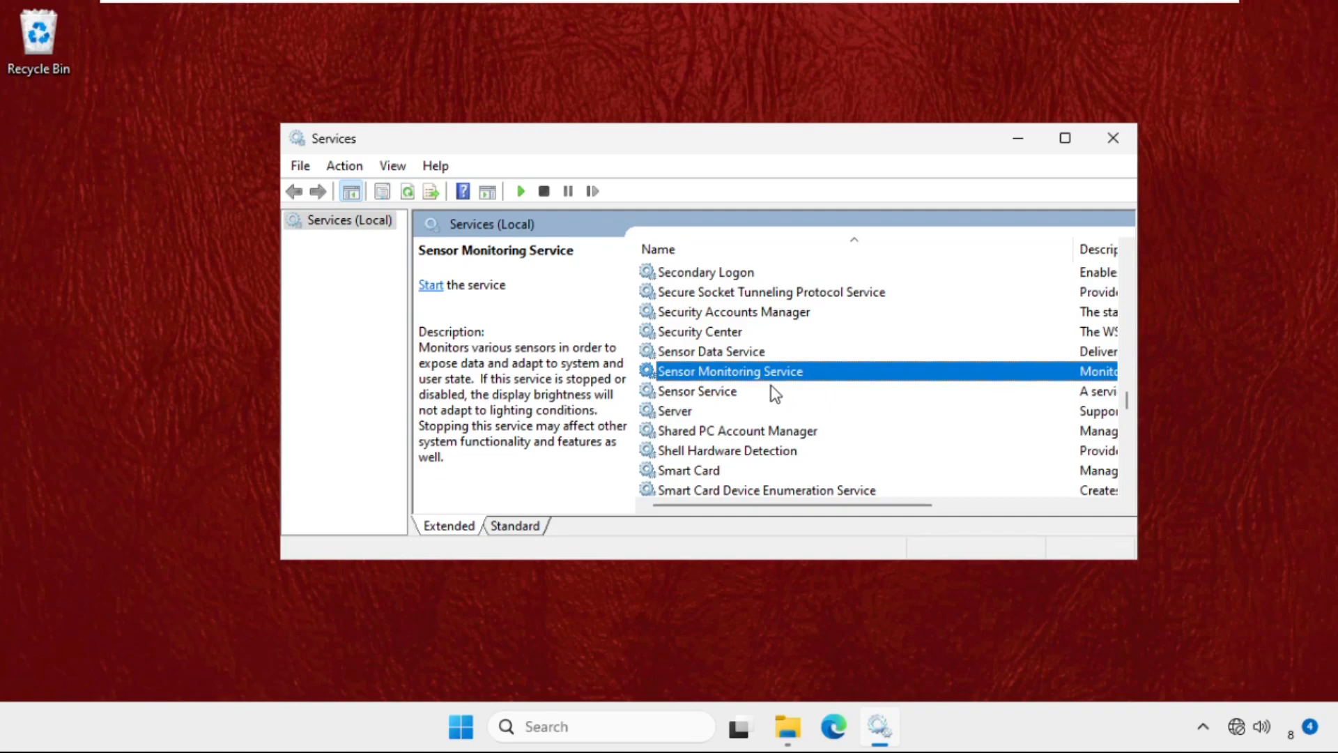
scroll(down, 3)
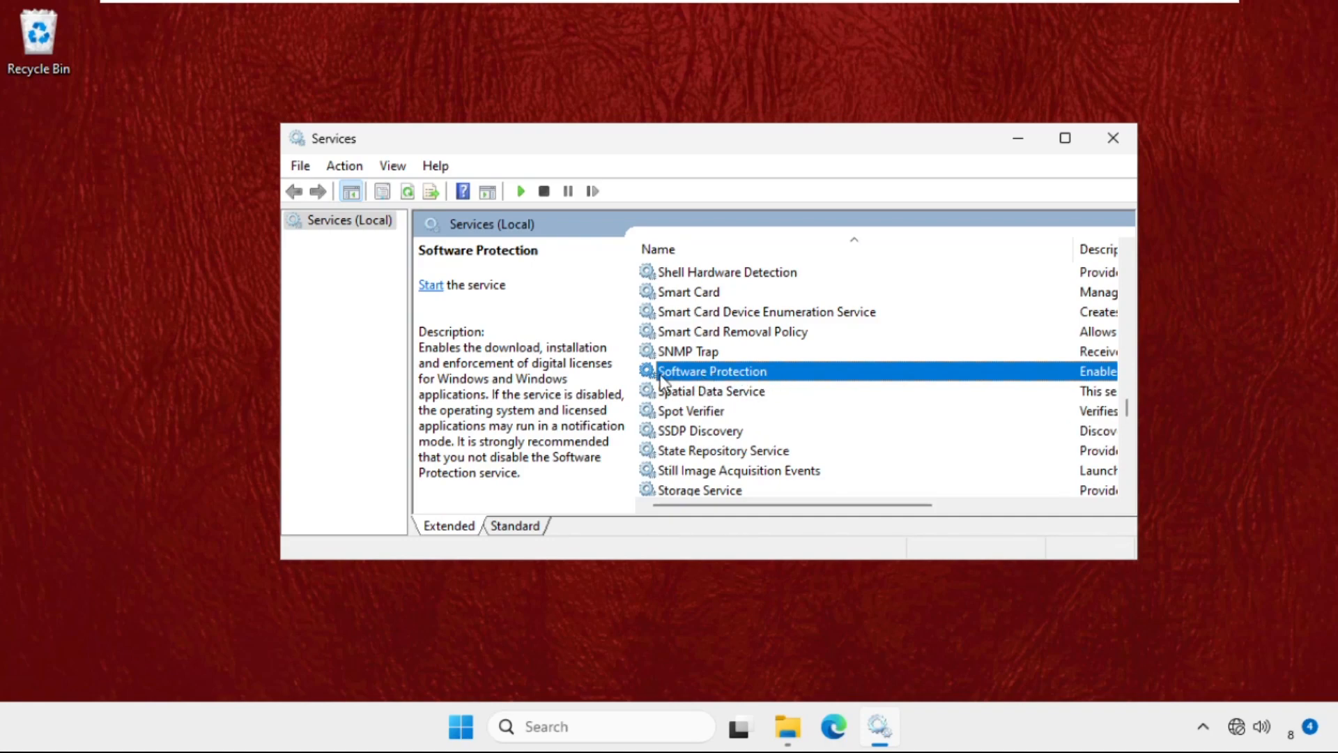
- Start Software Protection from its Properties dialog, confirm with OK, and close Services
right_click(711, 371)
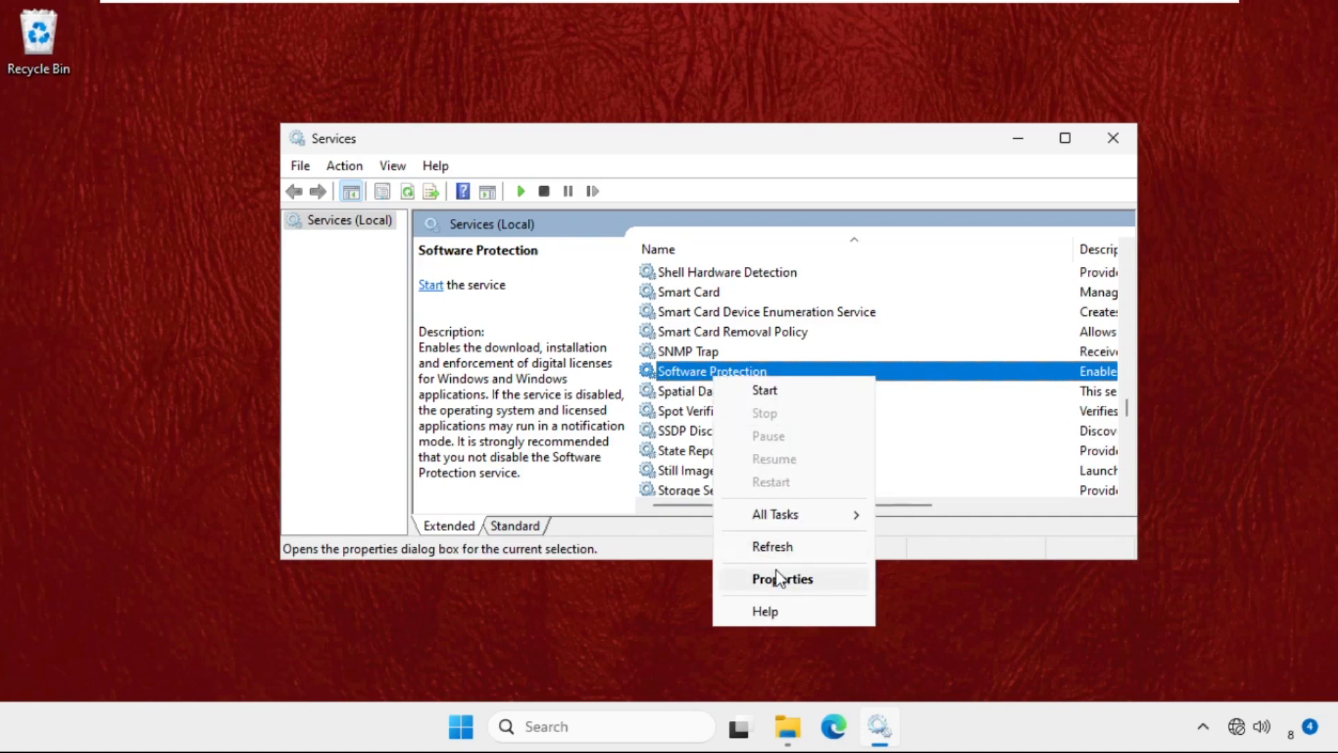
click(781, 578)
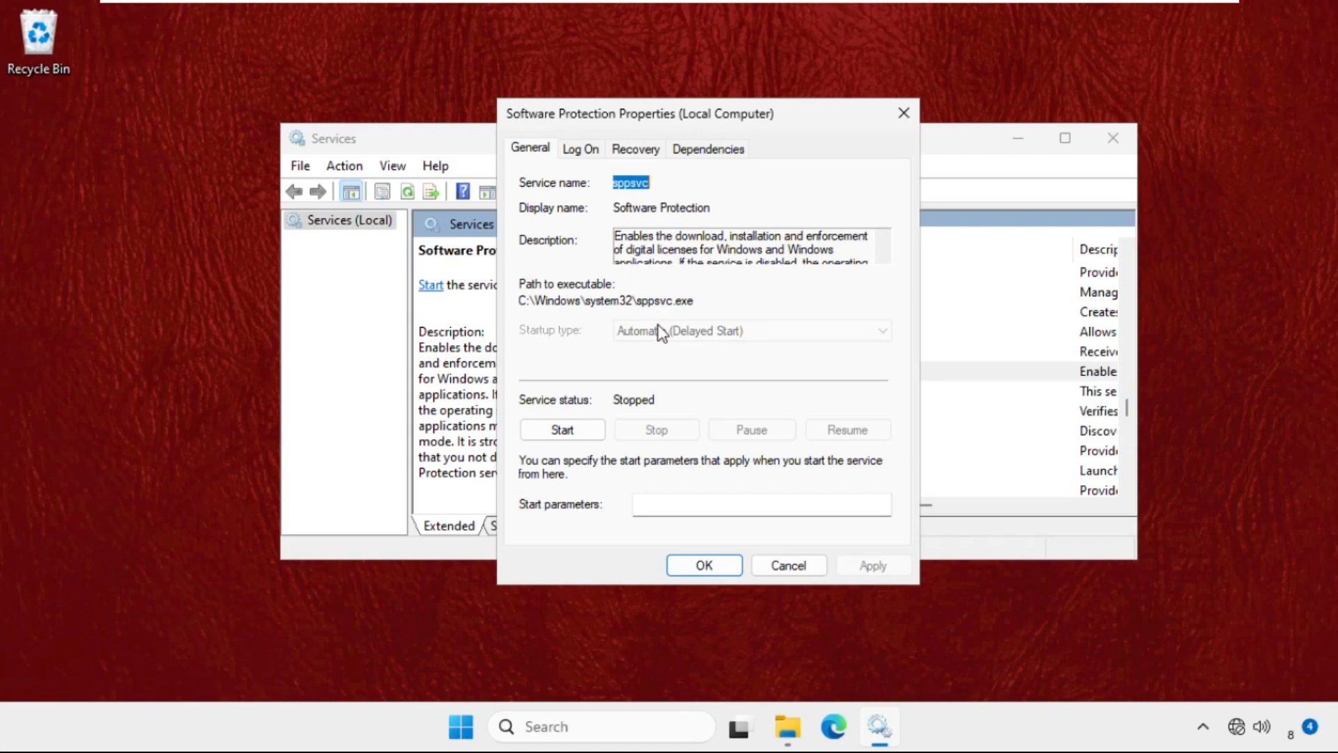
mouse_move(657, 342)
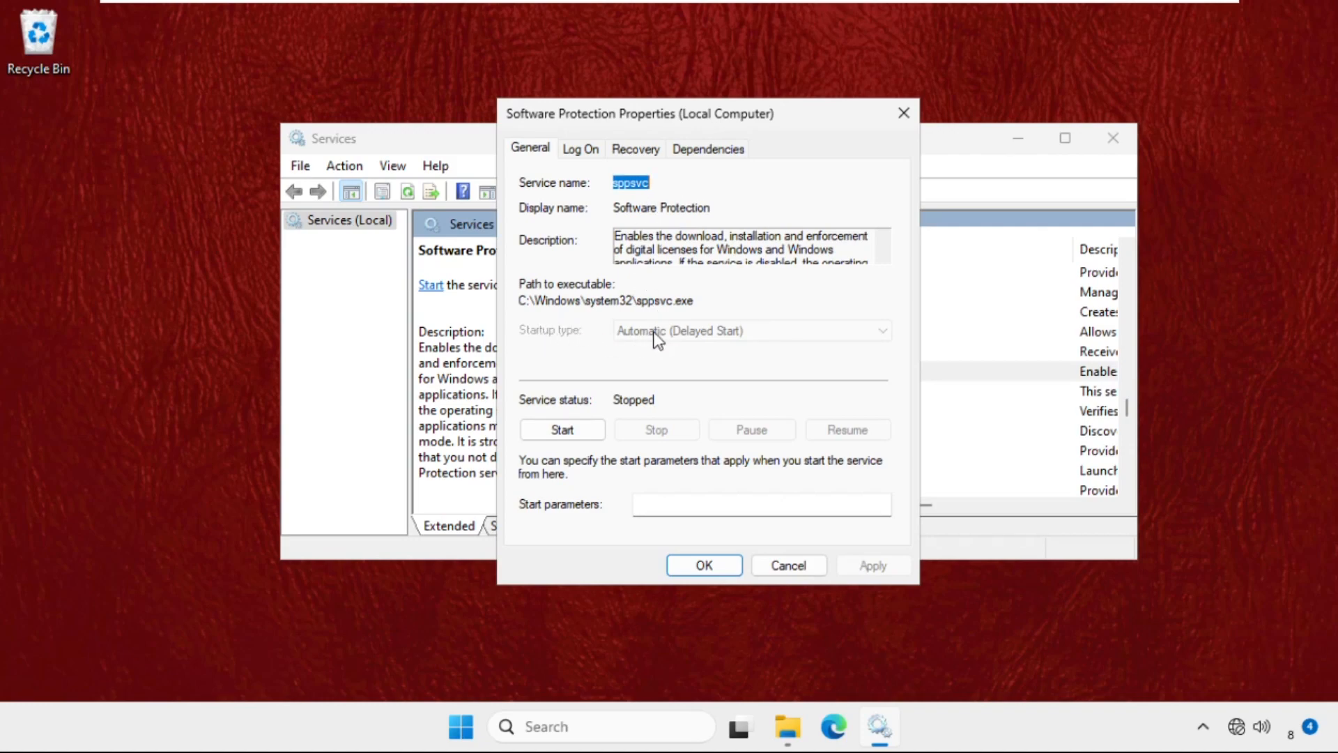
click(564, 430)
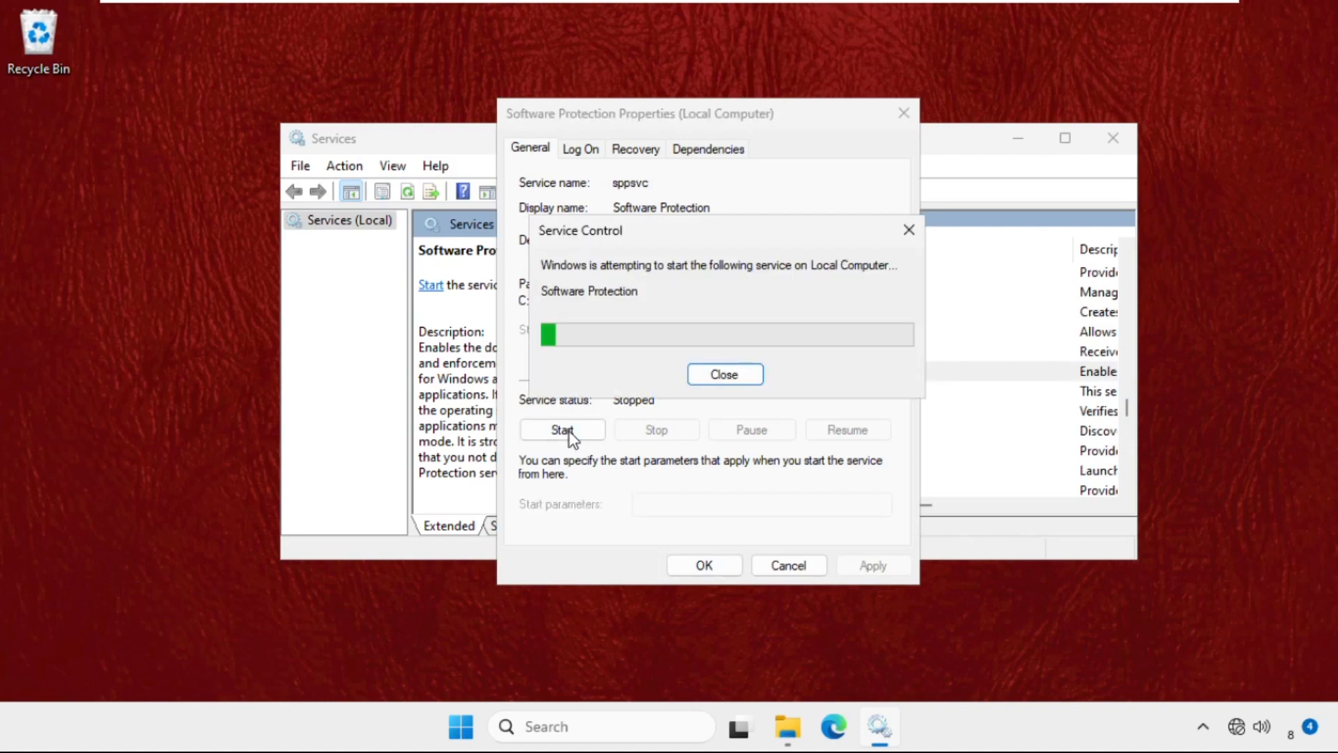
click(725, 374)
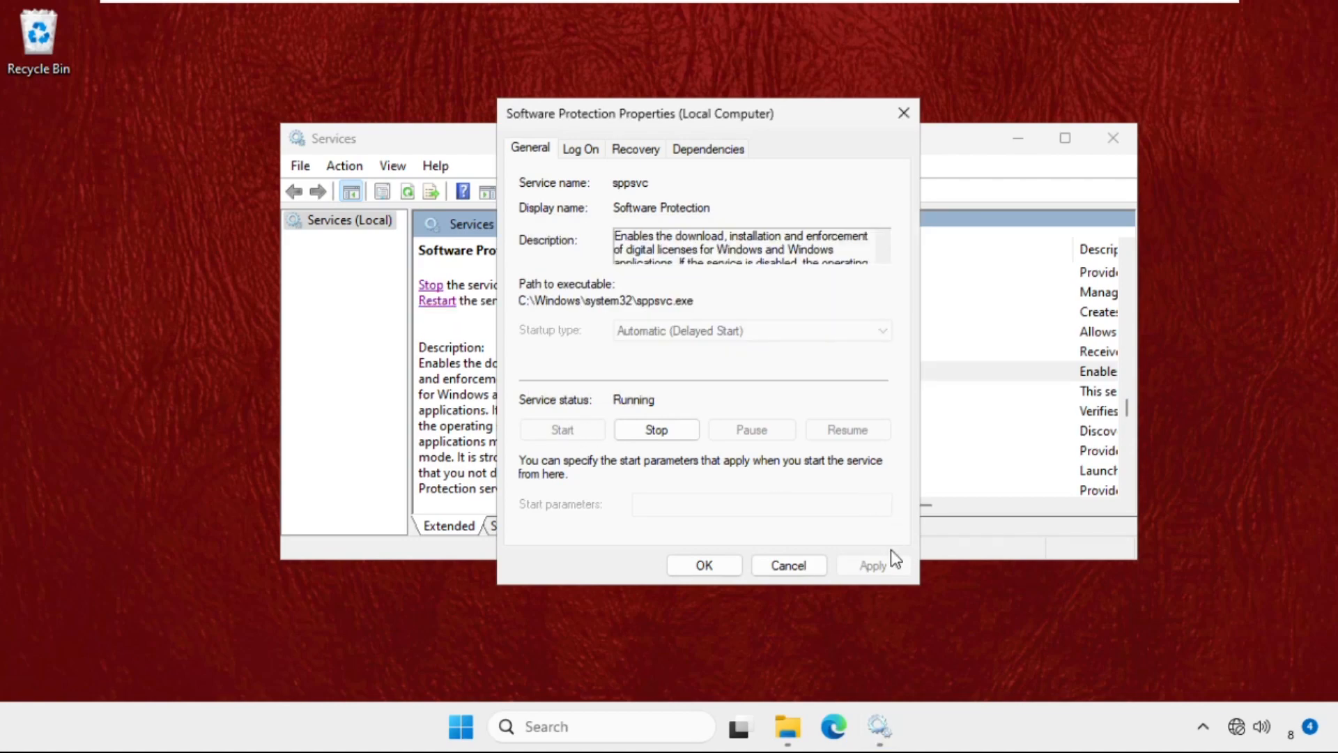
click(789, 566)
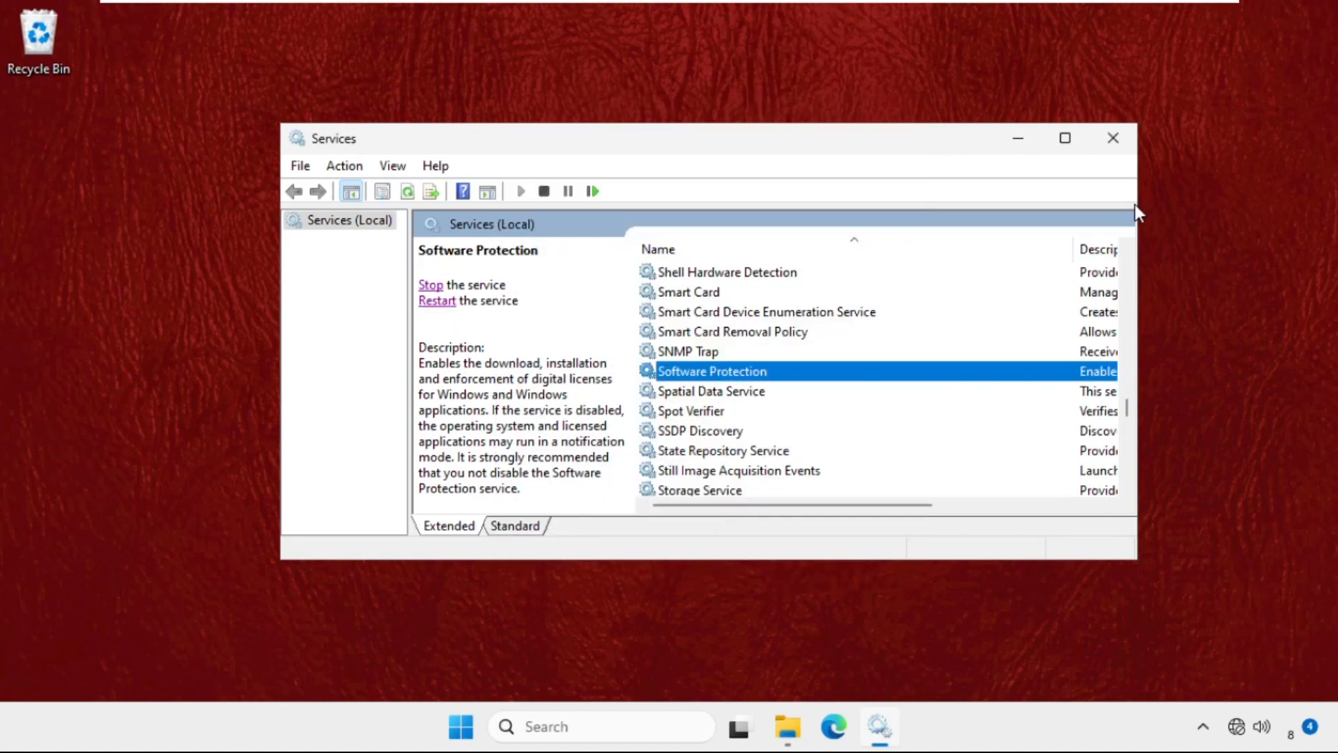
click(1112, 137)
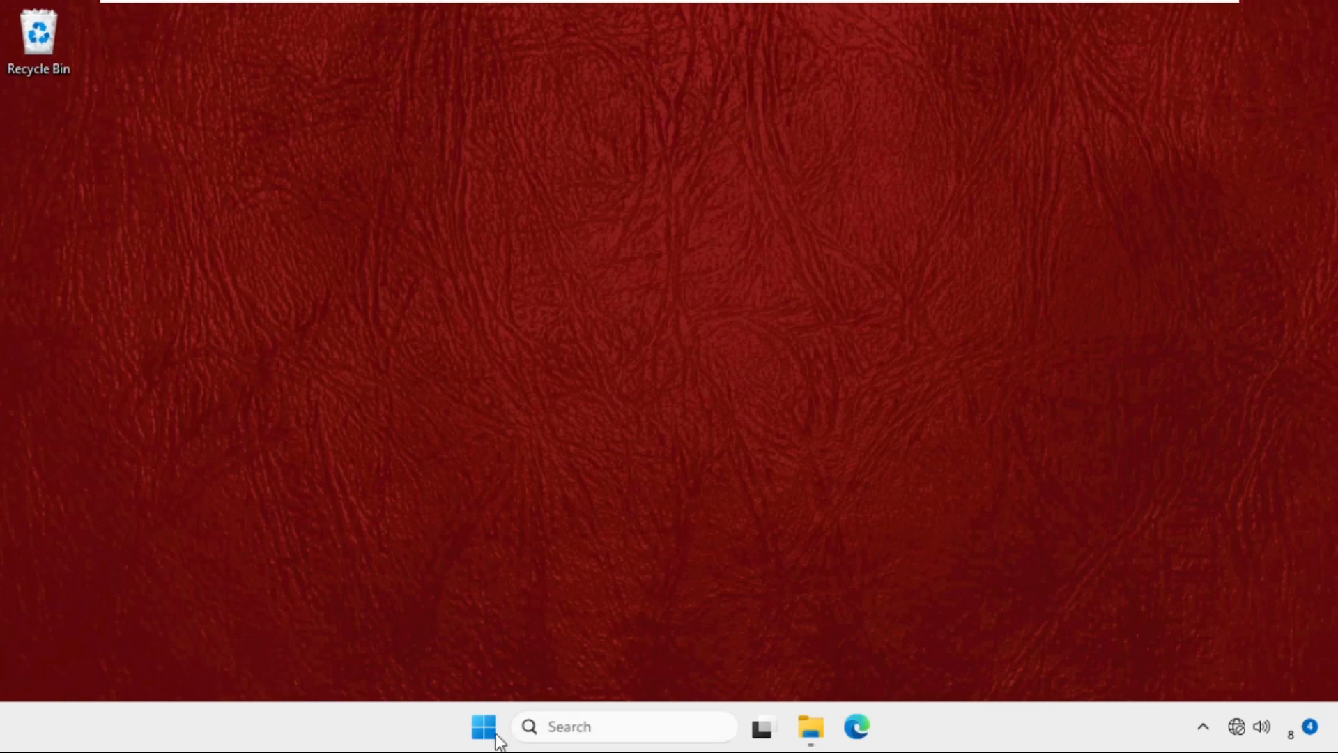
mouse_move(568, 746)
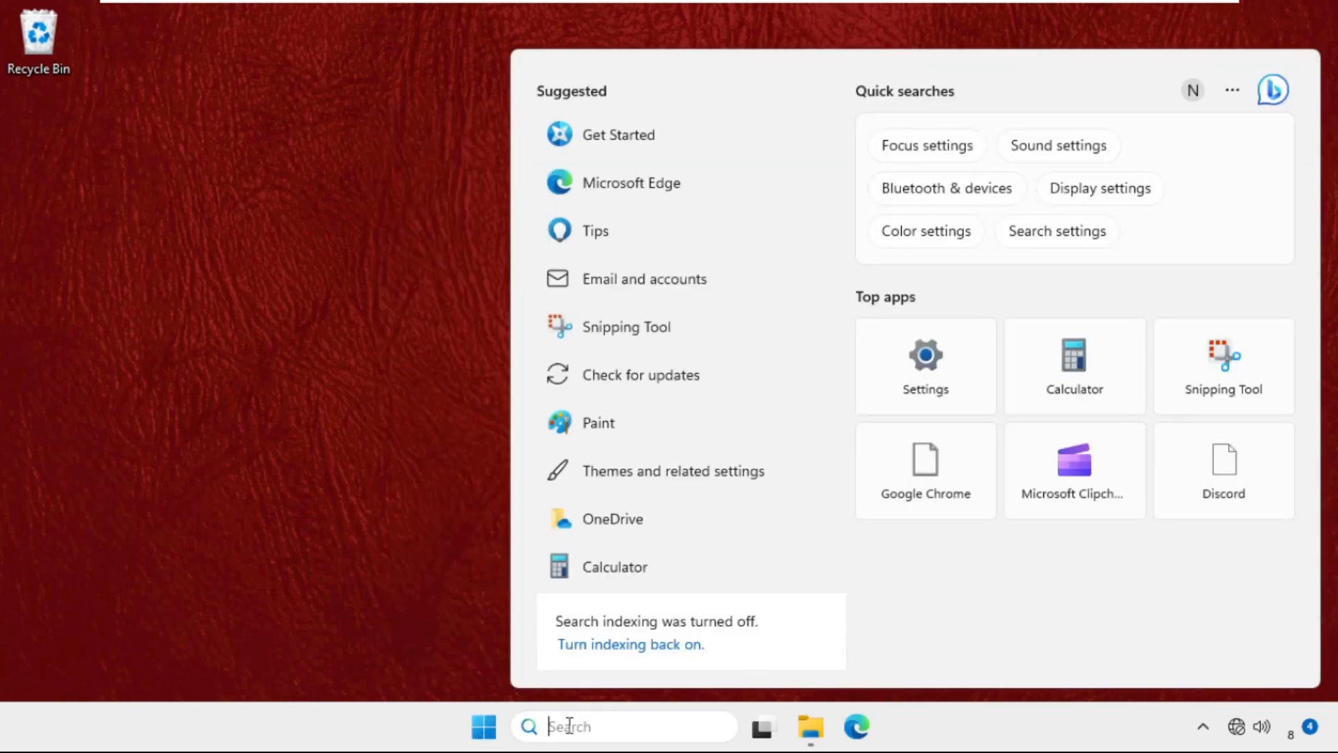
- Launch Task Manager from a 'task manager' search and browse for the new task's program
text(task manager)
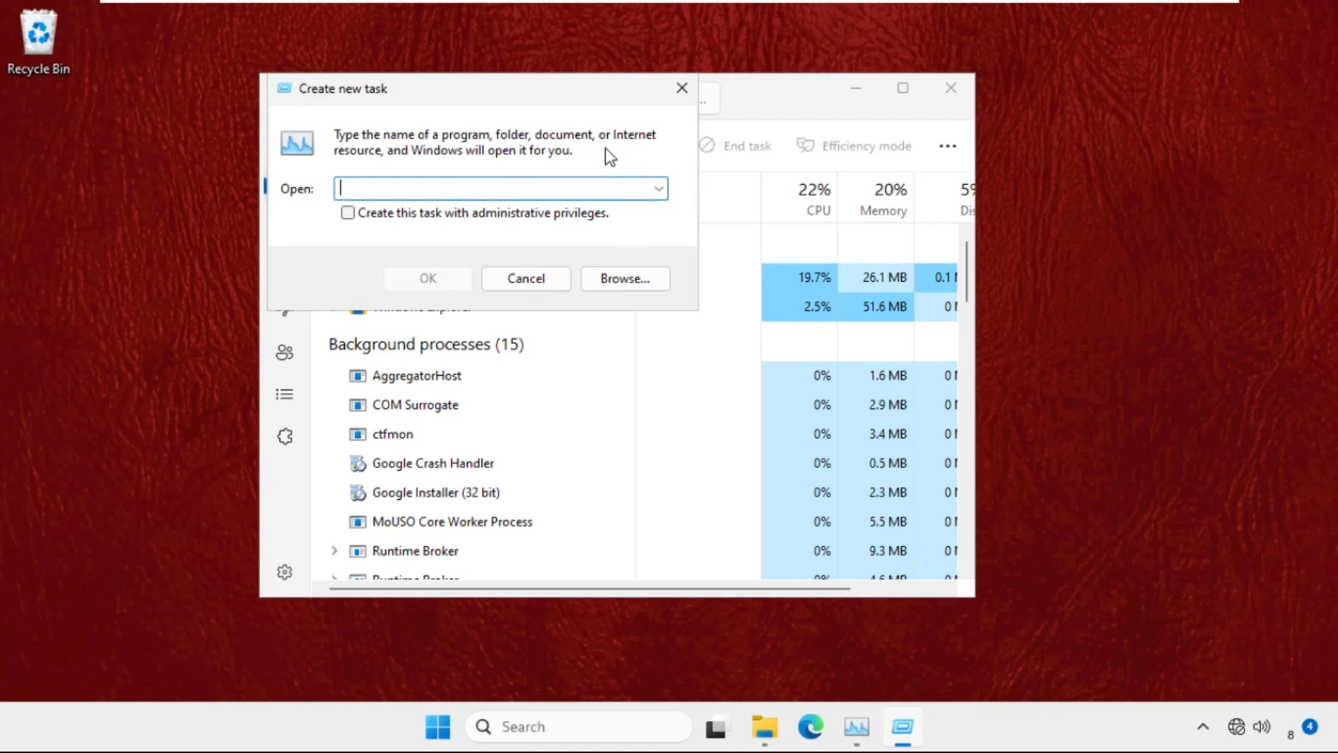
click(625, 277)
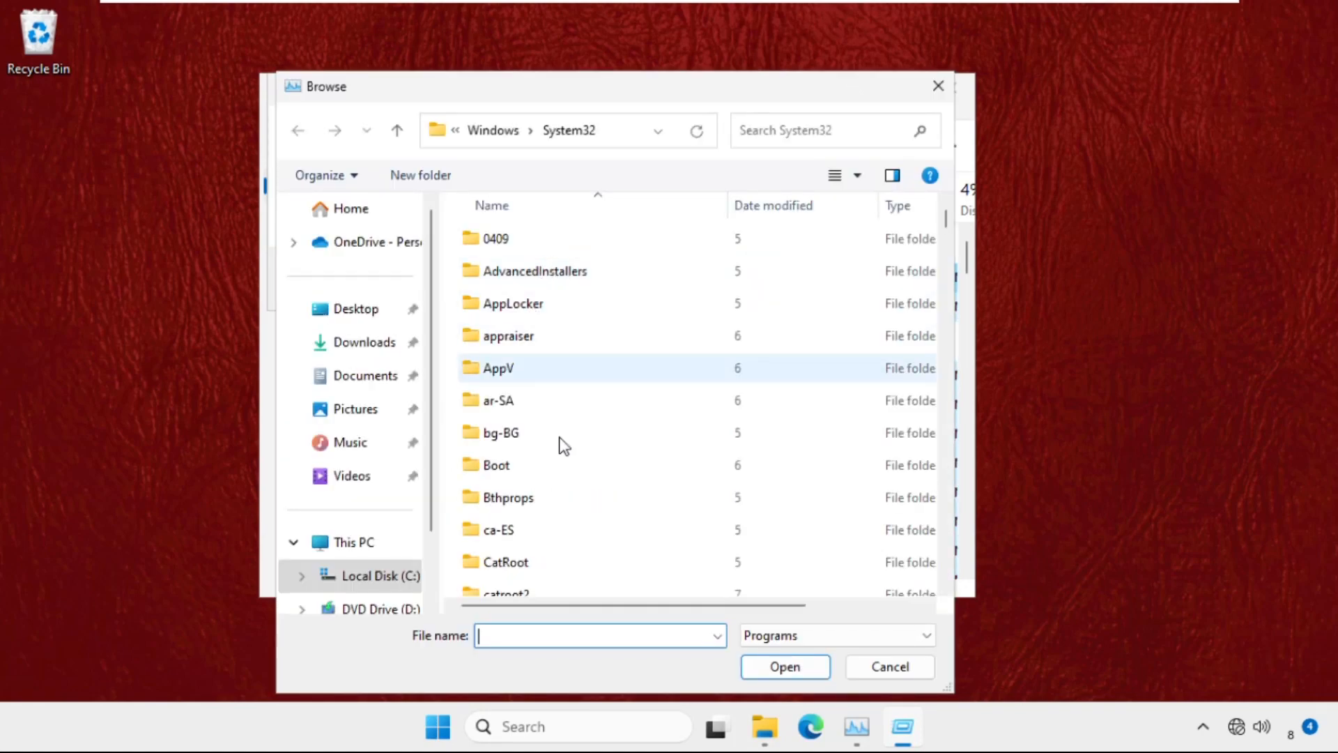
- Navigate from Local Disk (C:) into the Windows\System32 folder
click(355, 542)
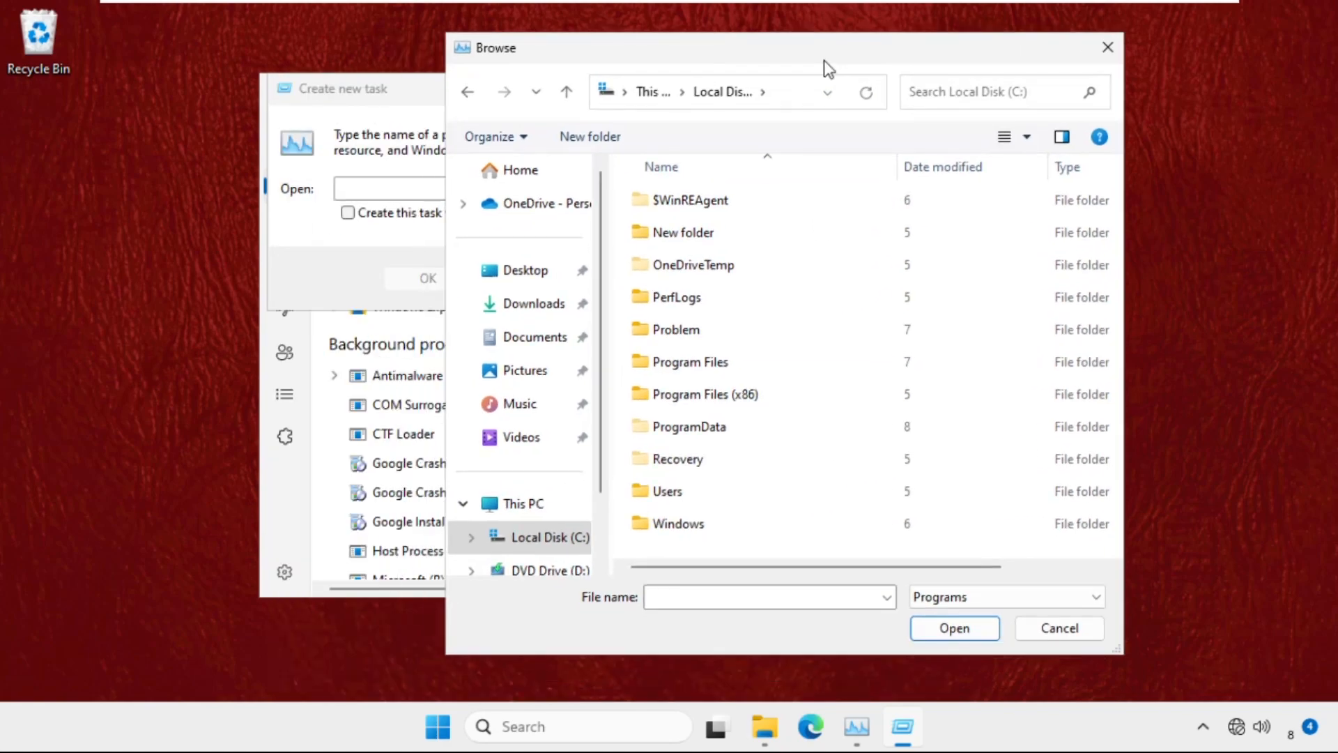
double_click(678, 523)
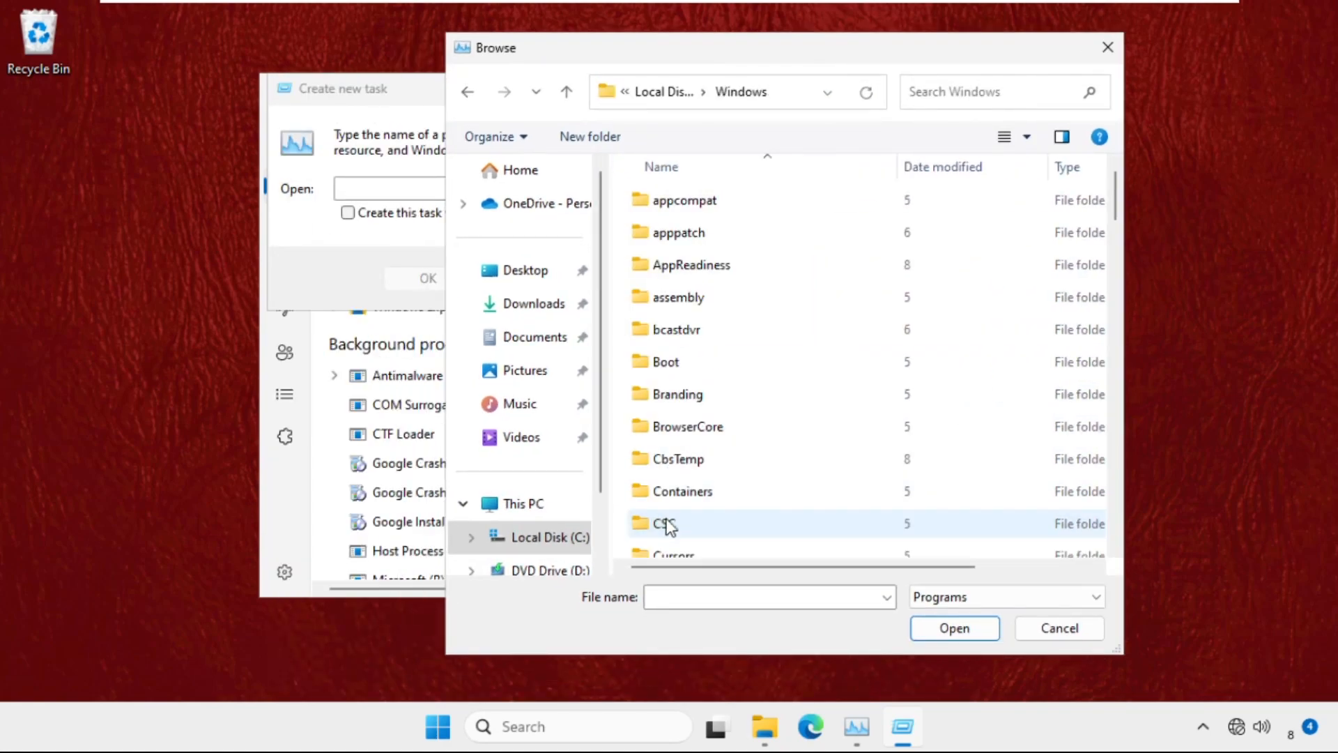
scroll(down, 3)
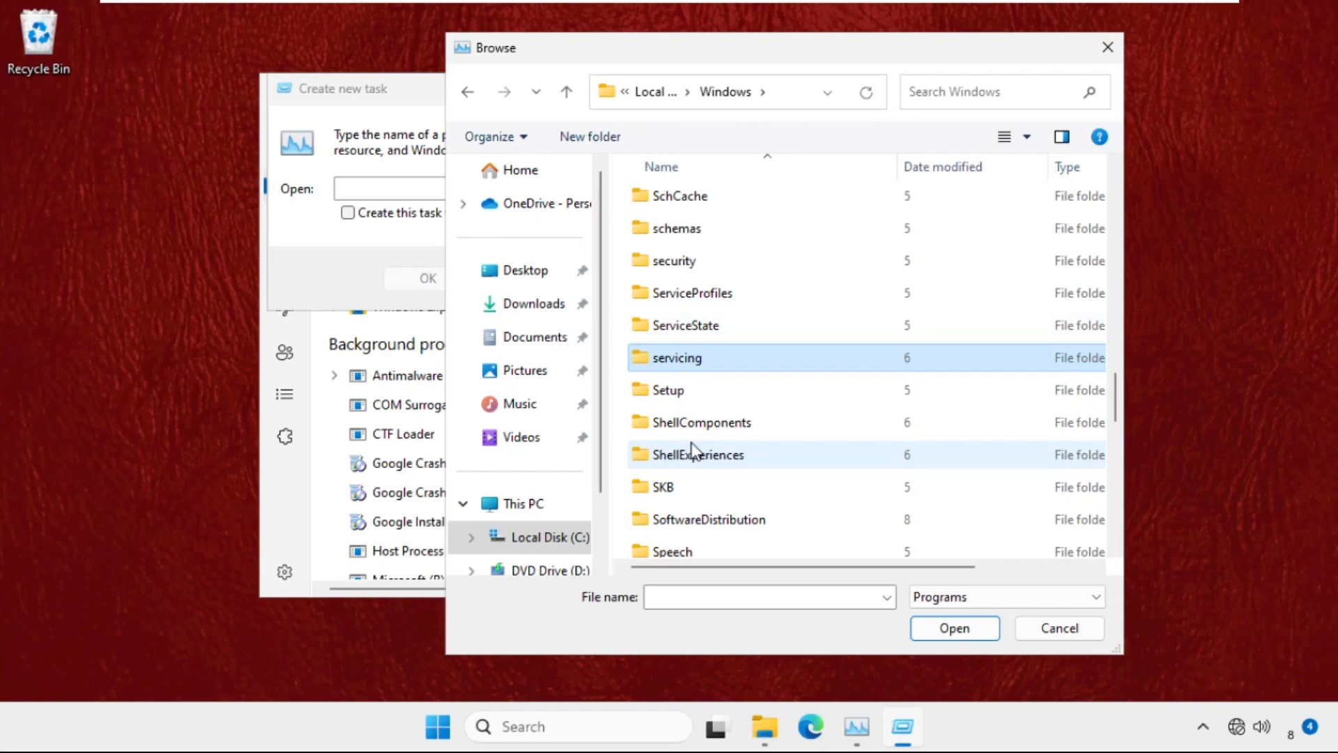
scroll(down, 3)
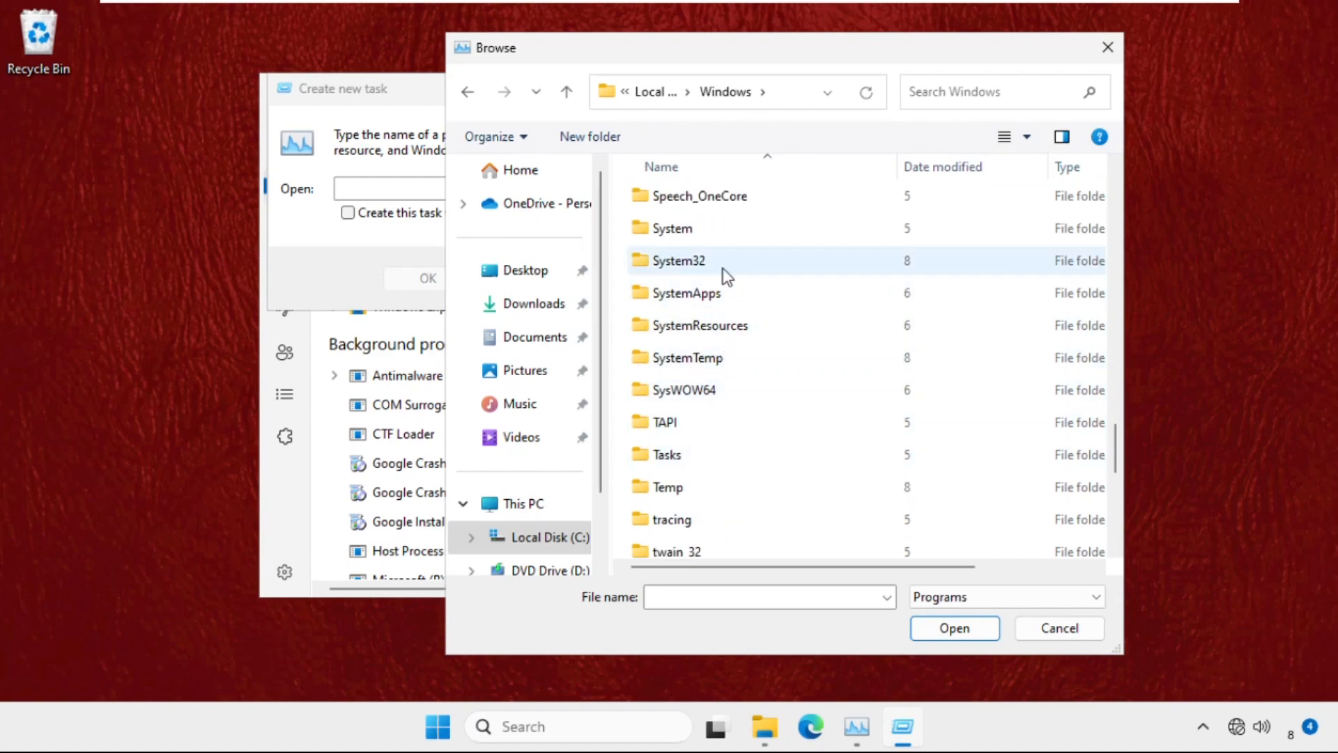
double_click(680, 260)
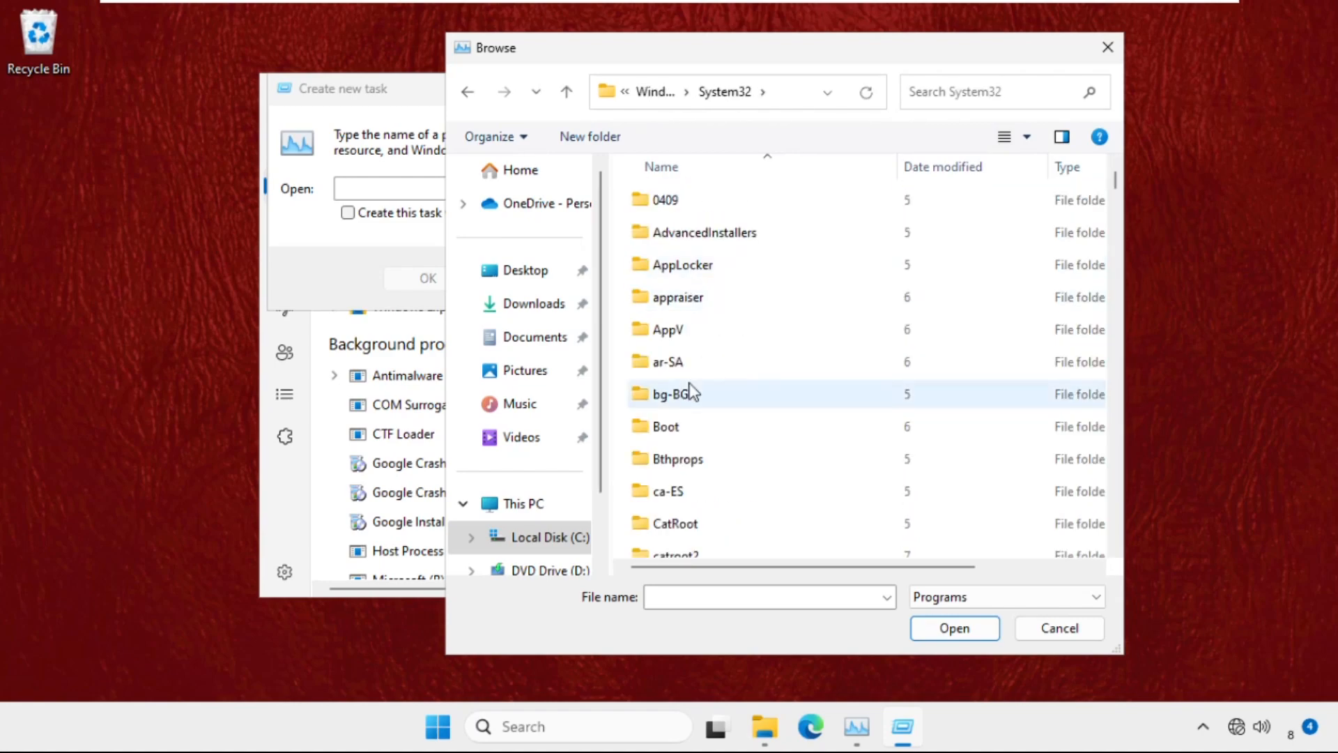
- Choose cmd.exe so the task path becomes C:\Windows\System32\cmd.exe
click(672, 357)
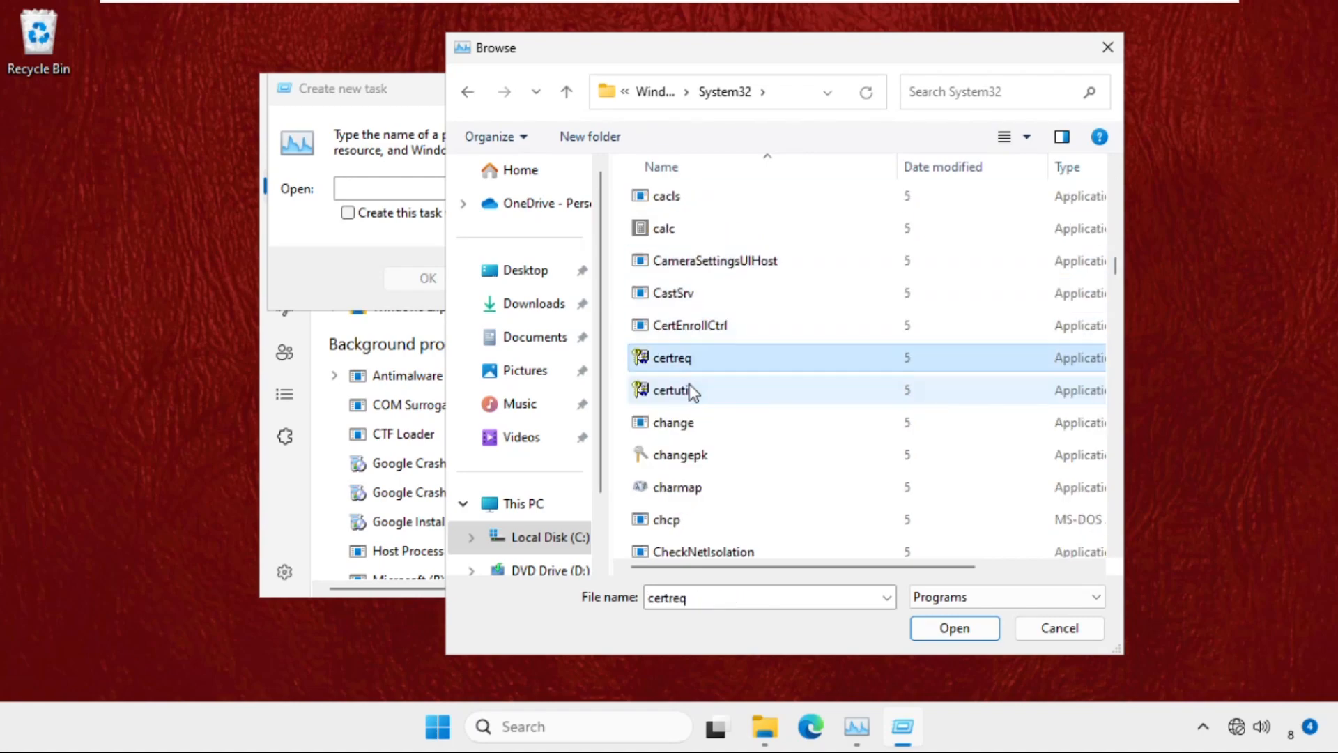
scroll(down, 3)
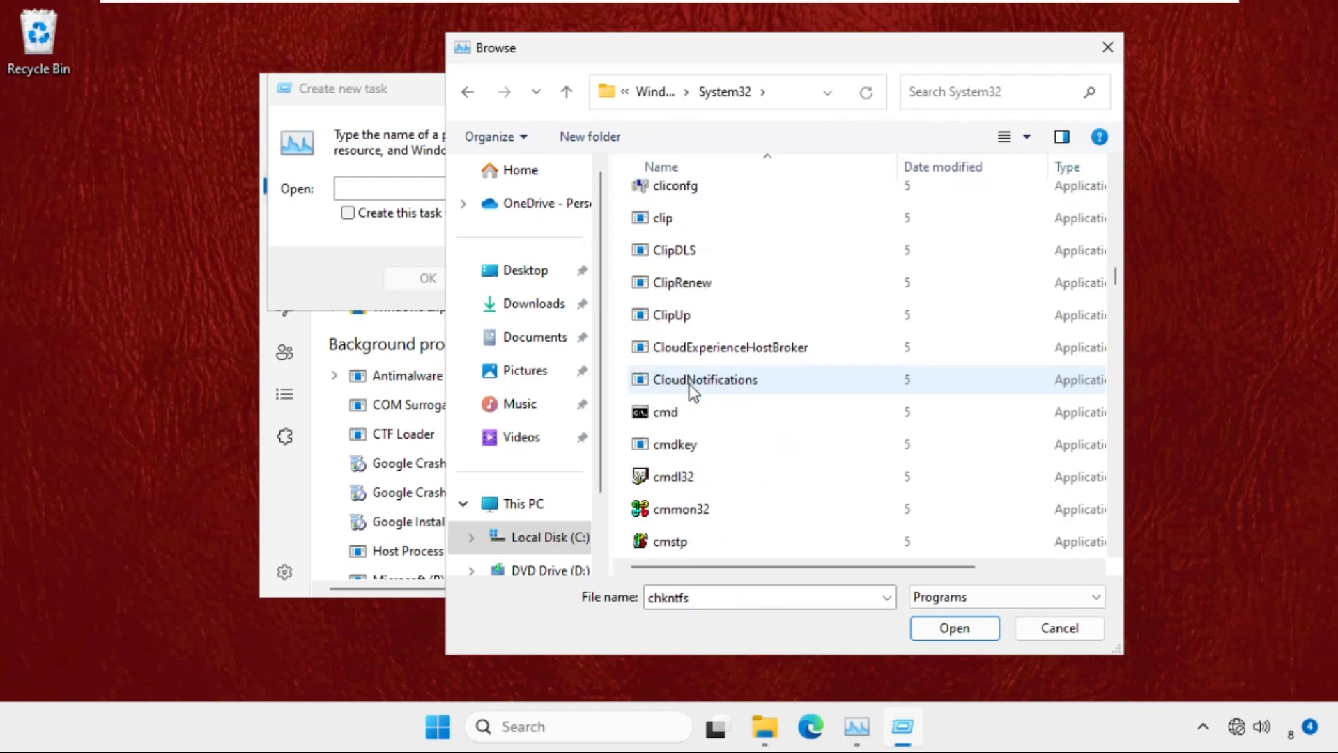
click(666, 413)
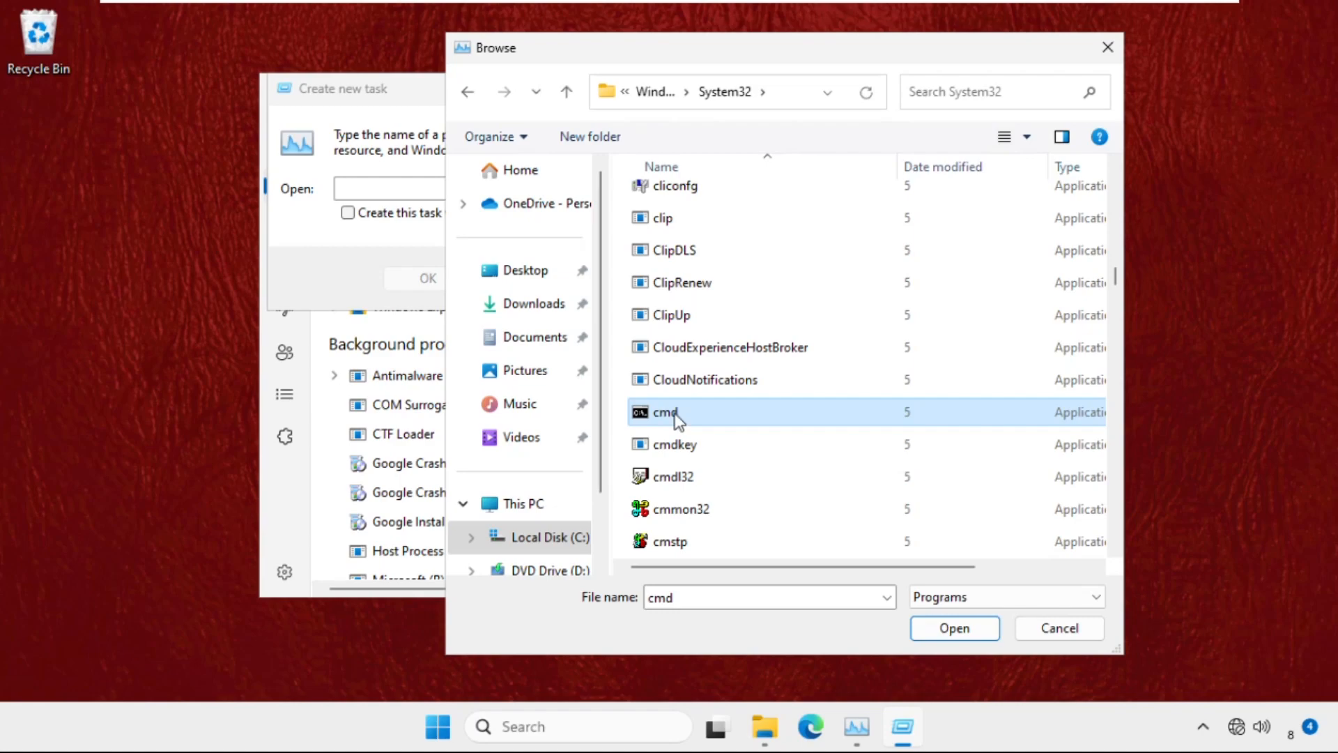
click(954, 627)
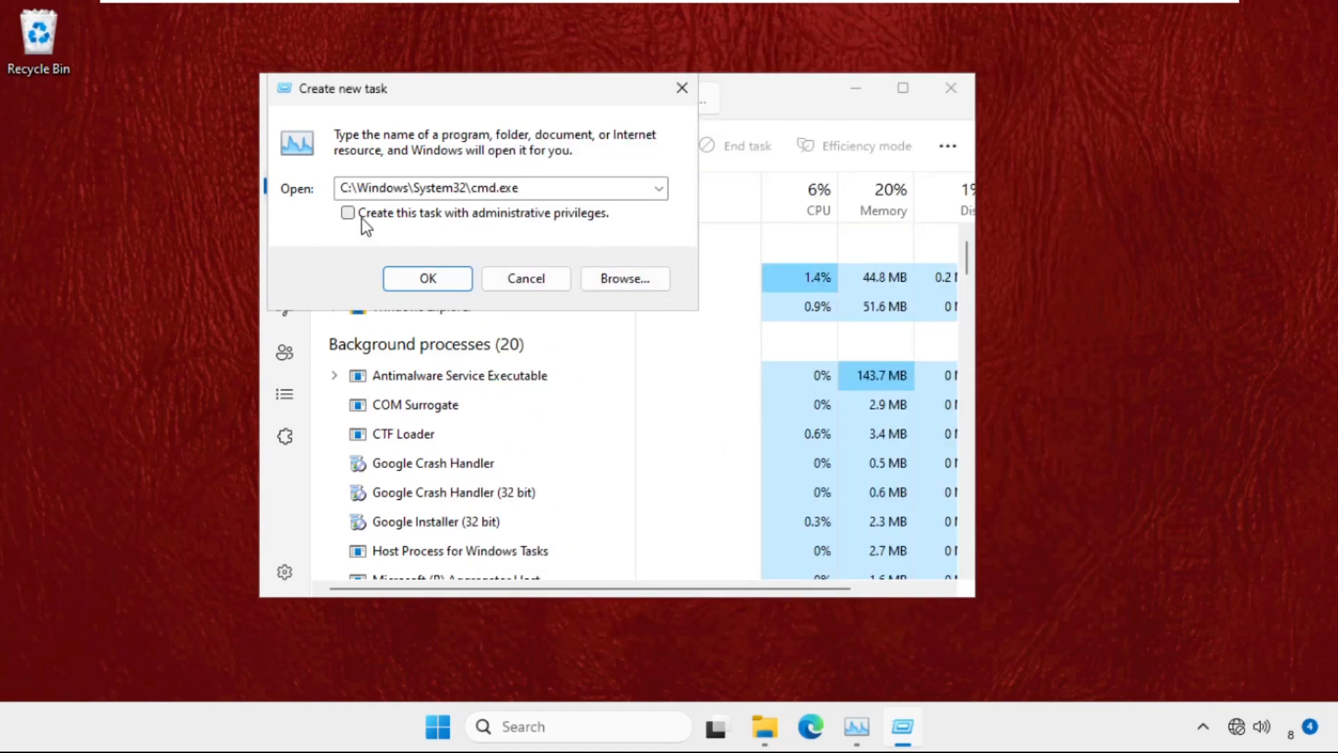
- Run cmd.exe as a new task with administrative privileges
click(349, 212)
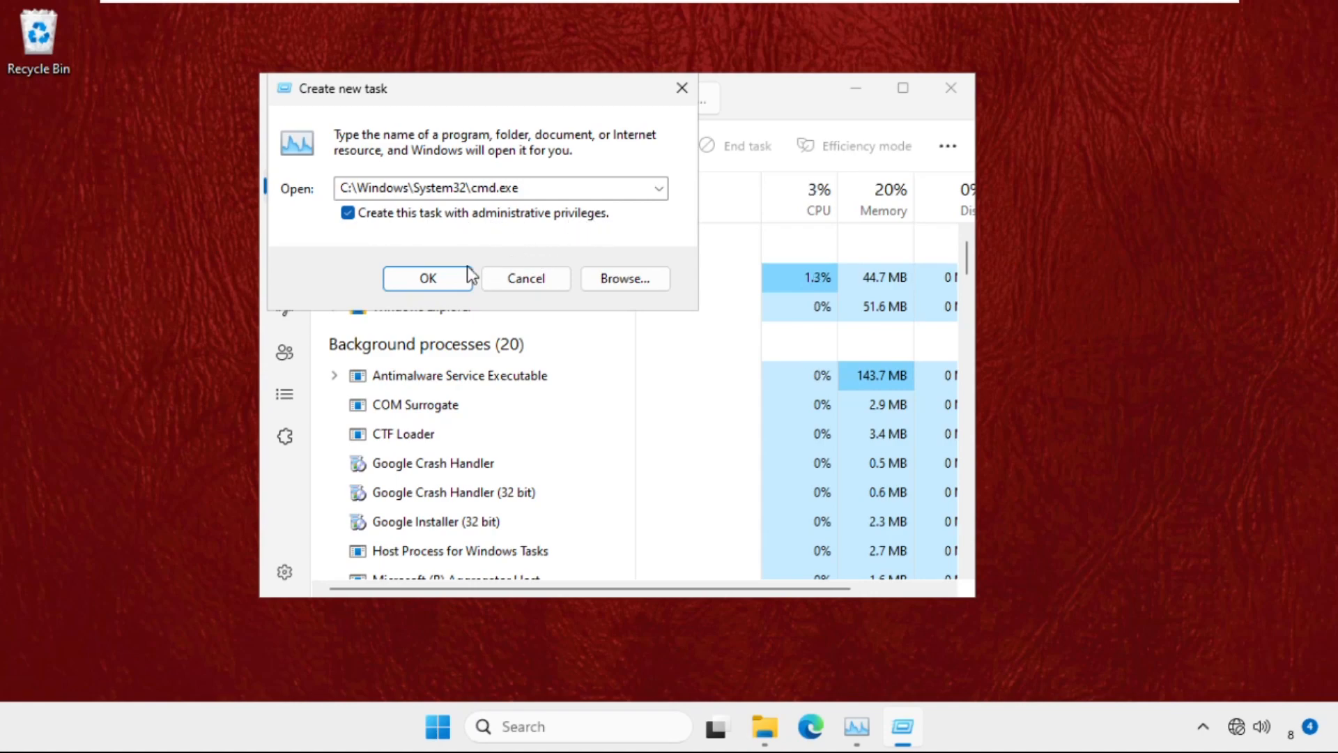
click(427, 279)
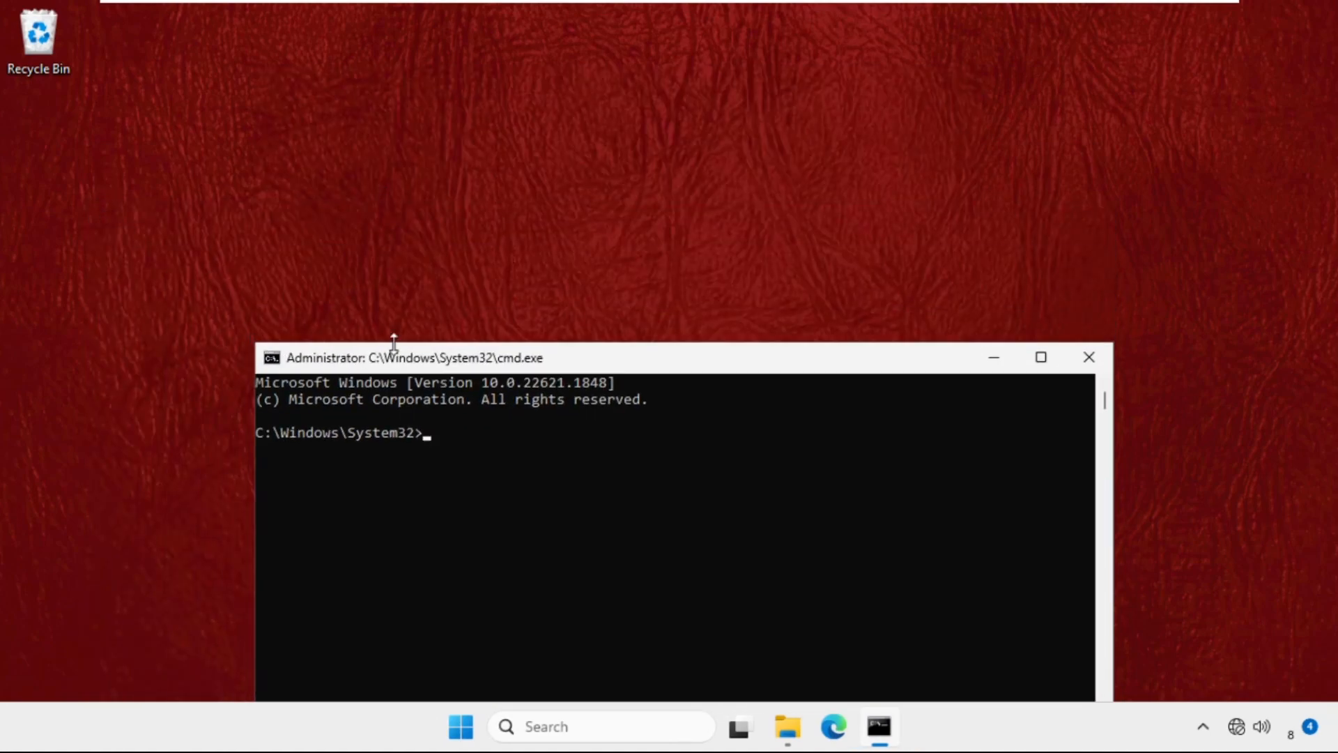
- Reposition the window and enter sfc /scannow at the System32 prompt
drag(407, 357, 418, 149)
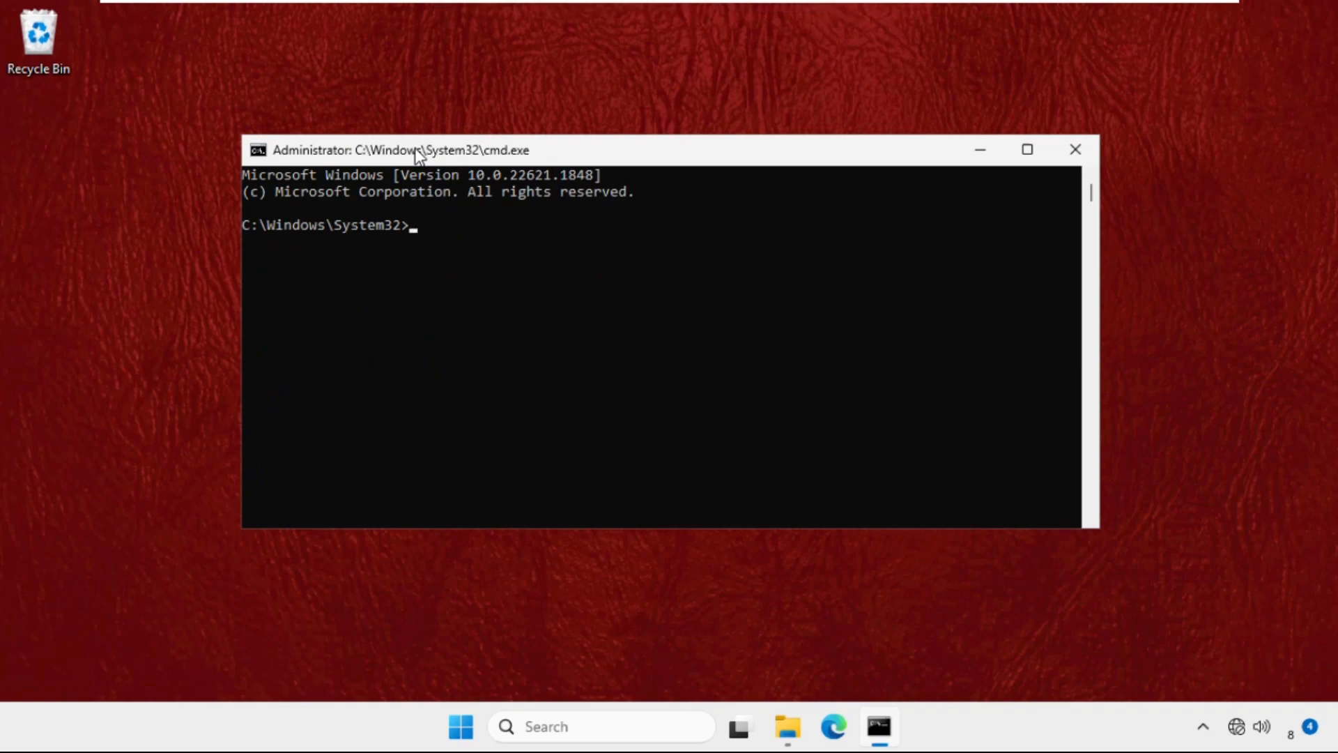
text(sfc)
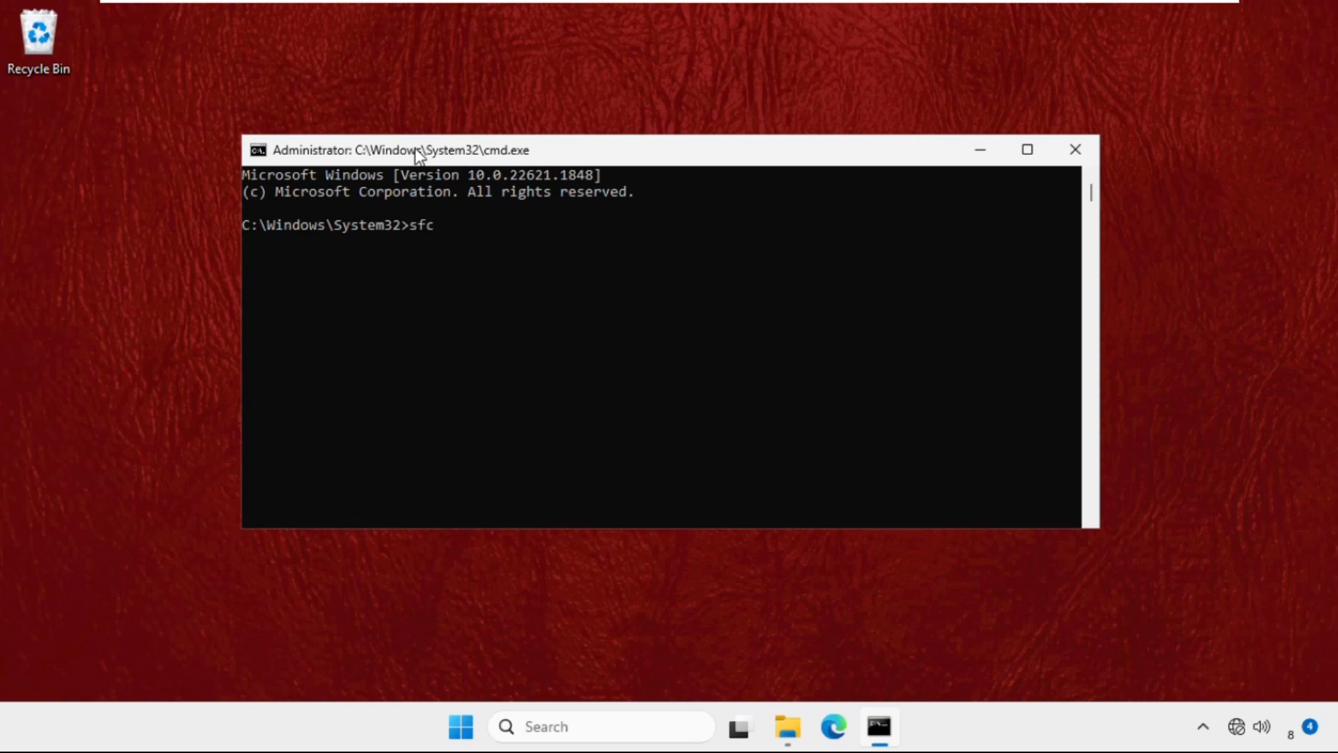
text(/scannow)
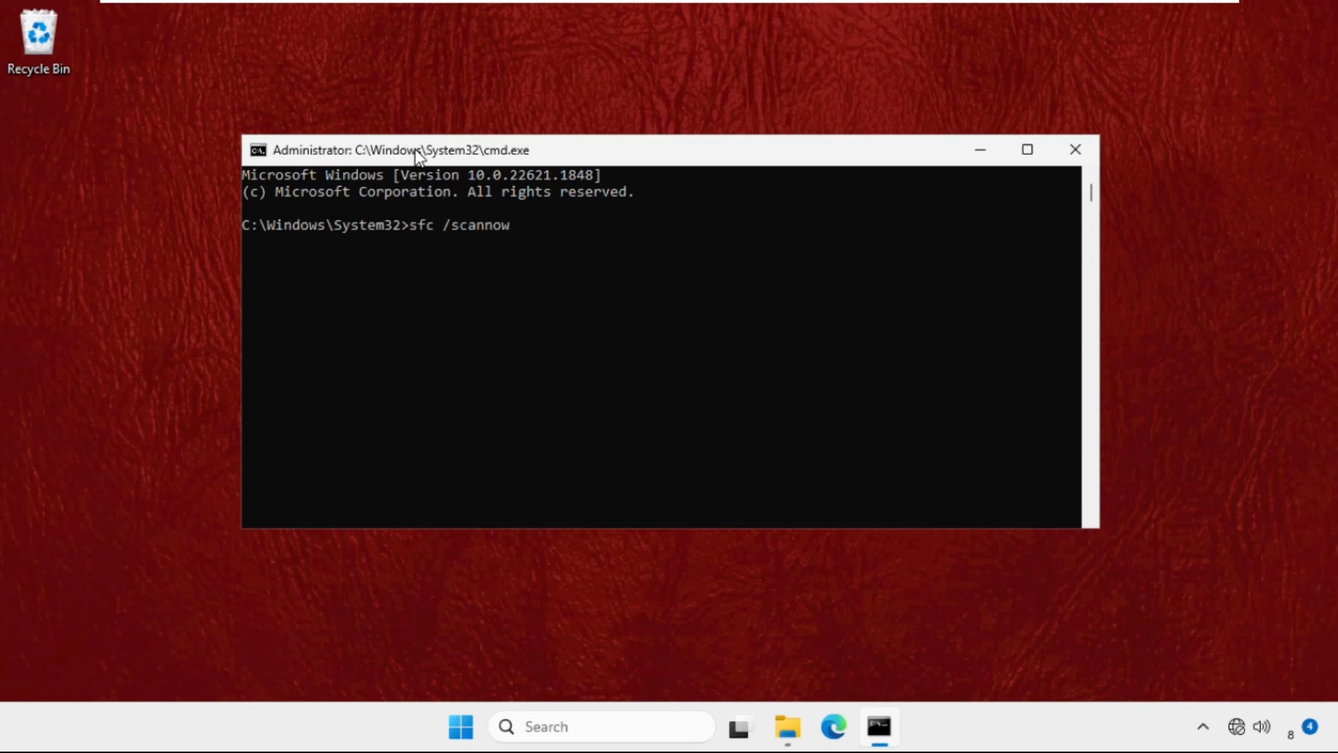
key(Backspace)
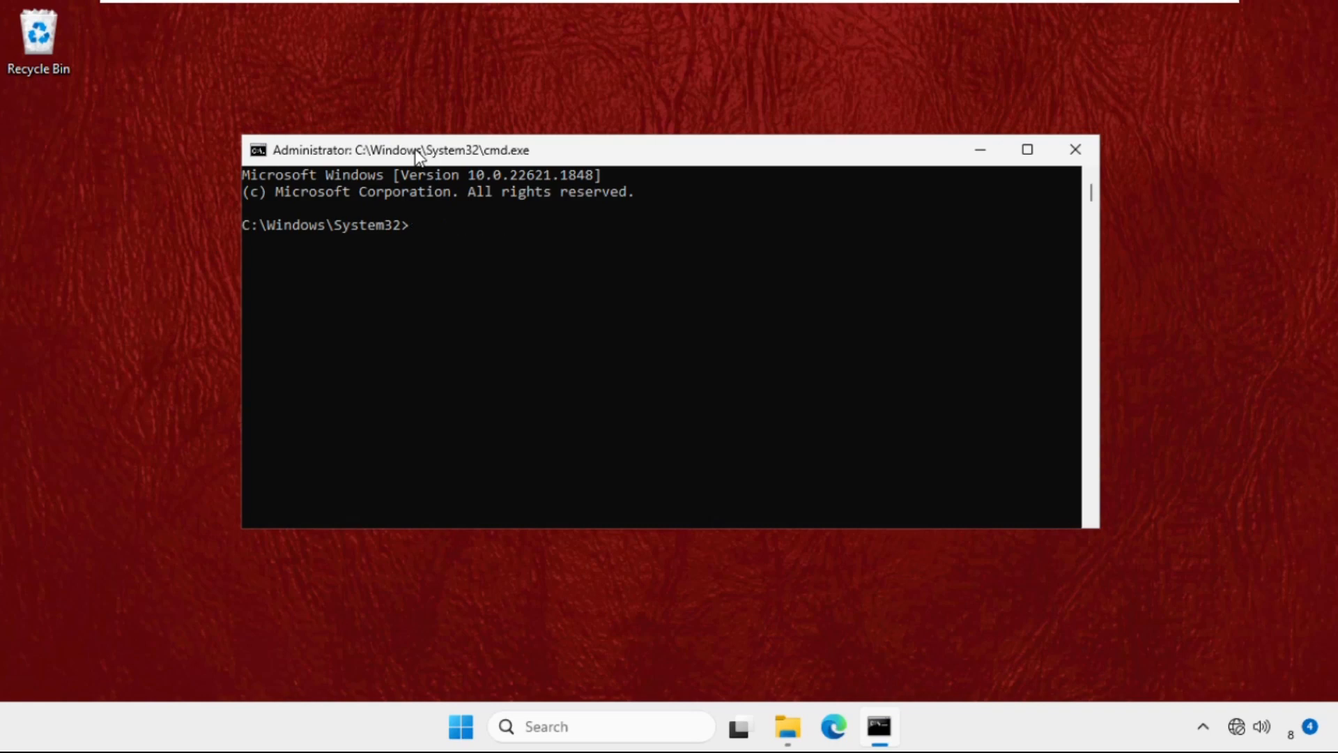
- Run dism /online /cleanup-image /restorehealth
text(dism)
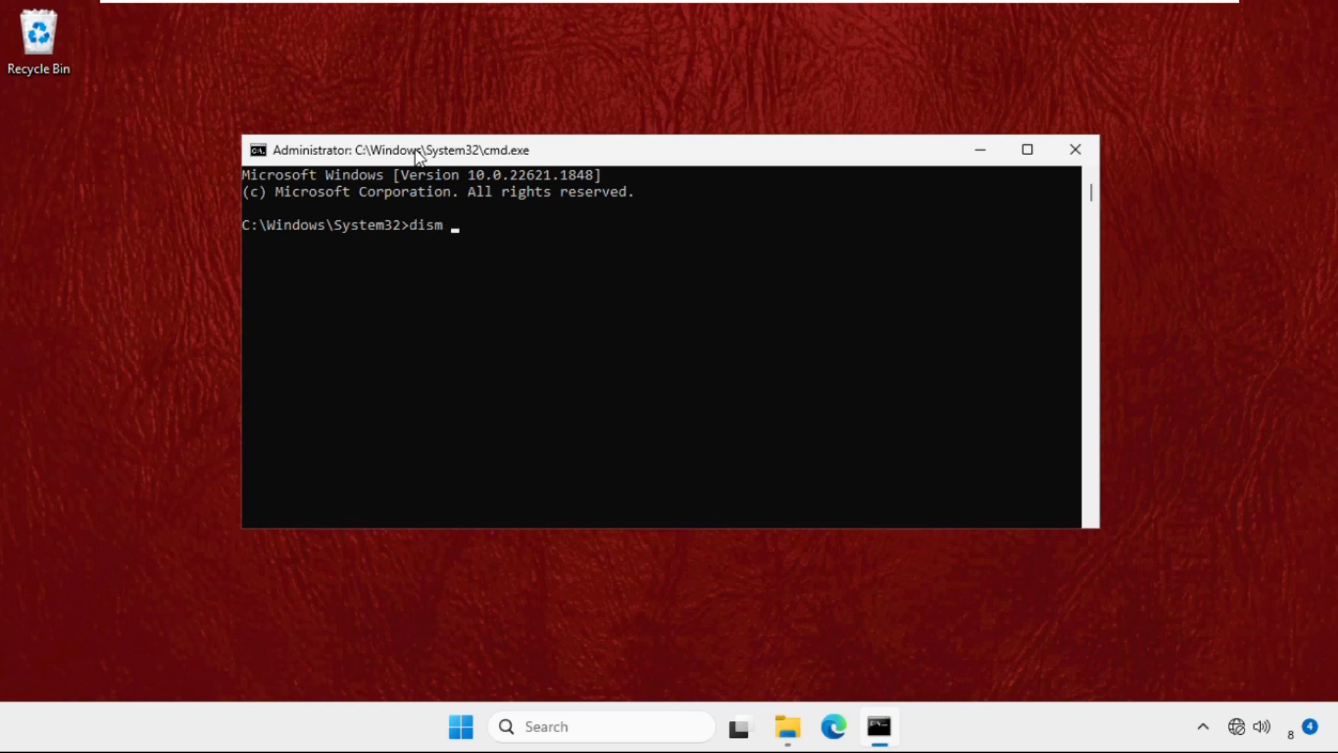
text(/online)
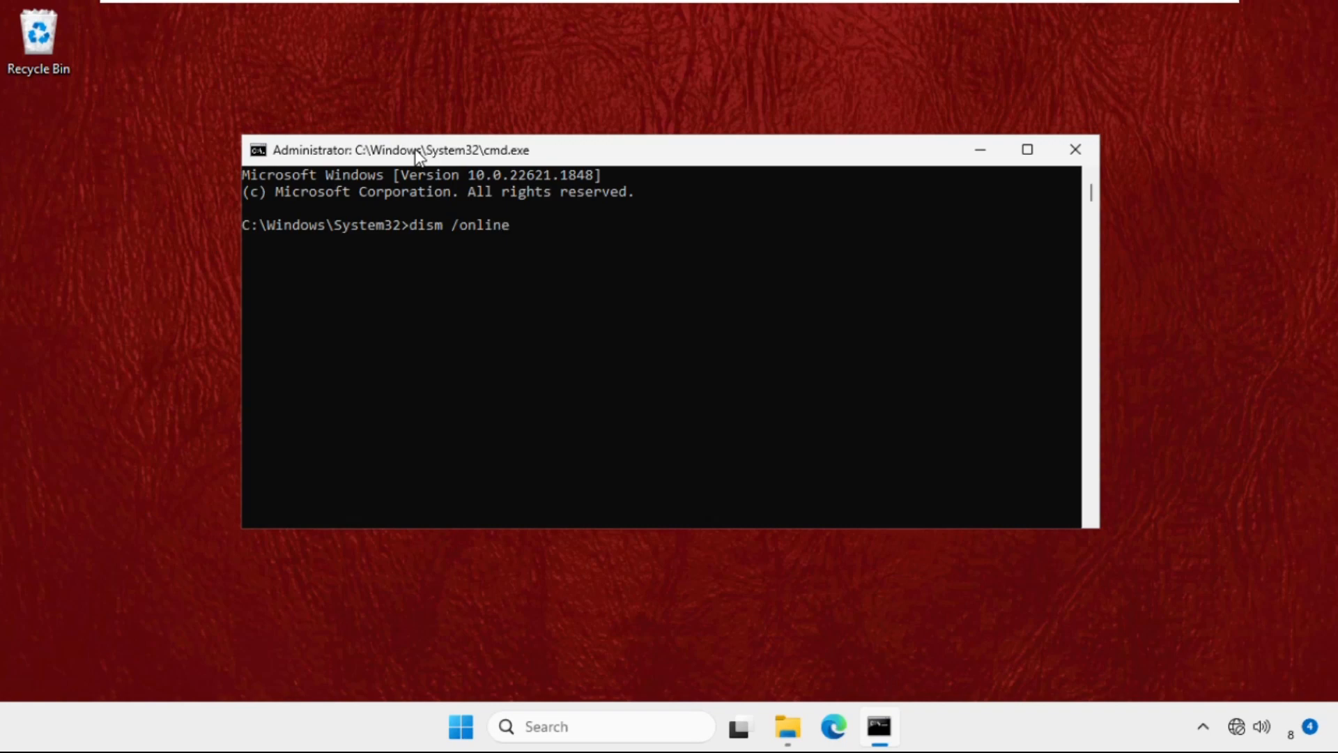
text(/c)
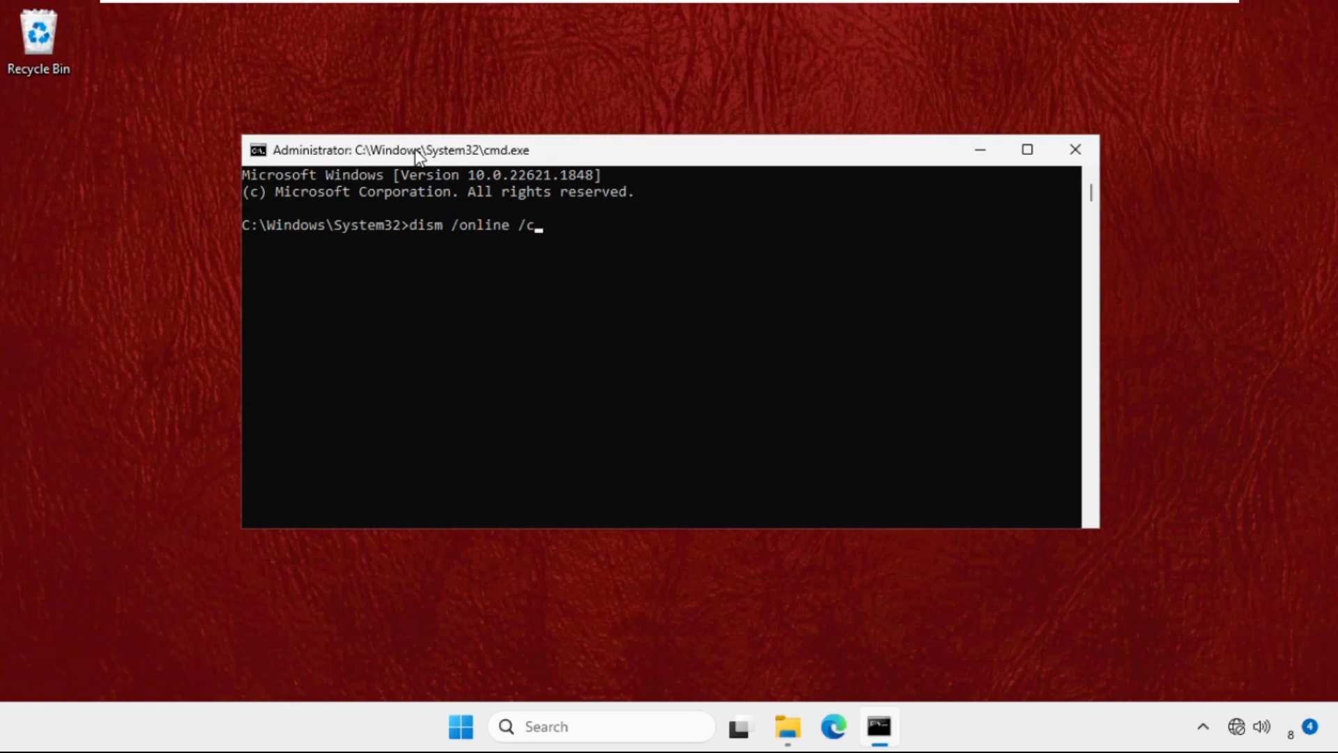
text(leanup-ima)
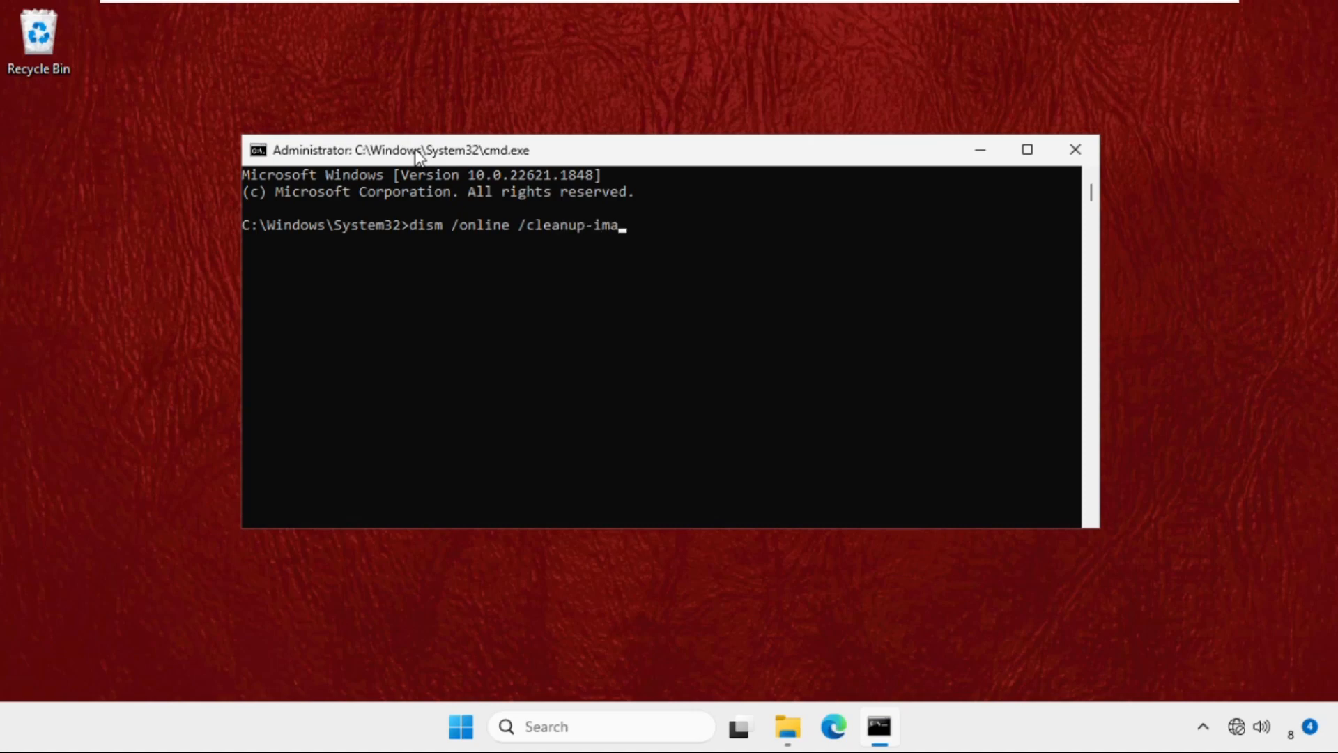
text(ge /)
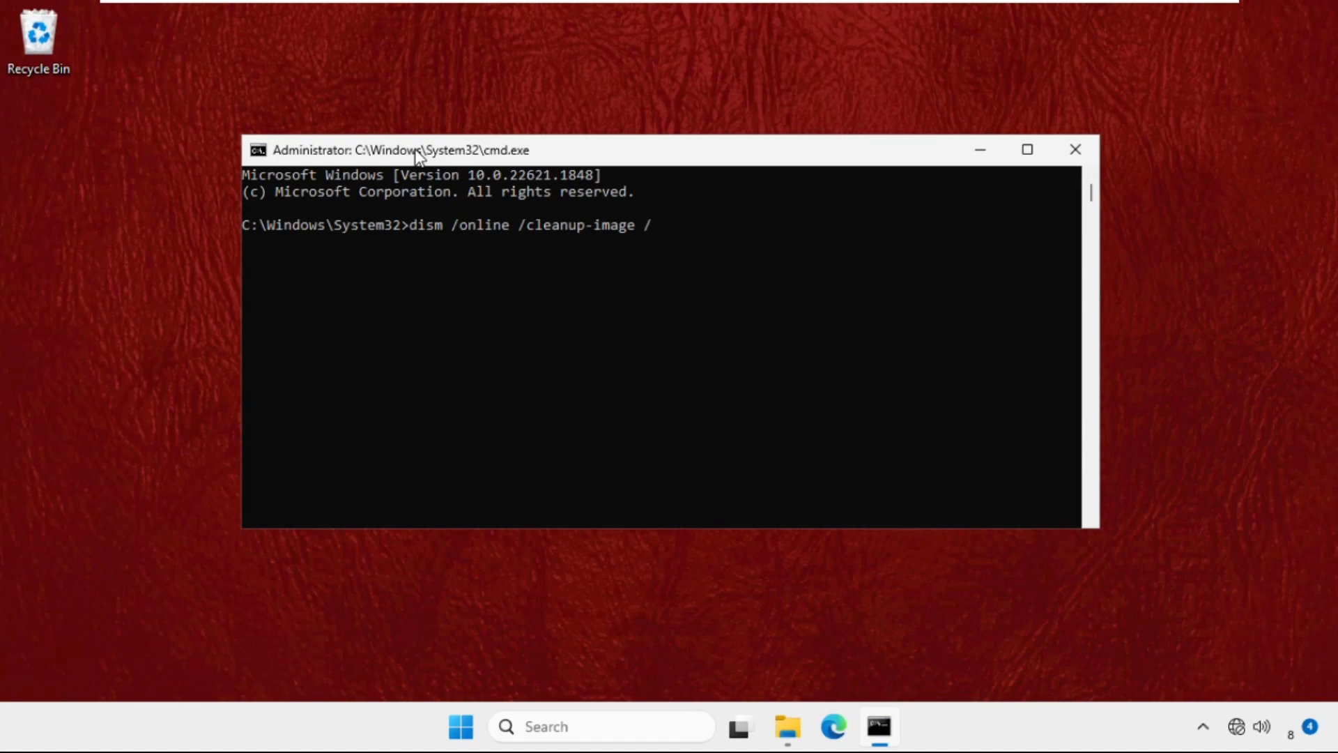
text(rest)
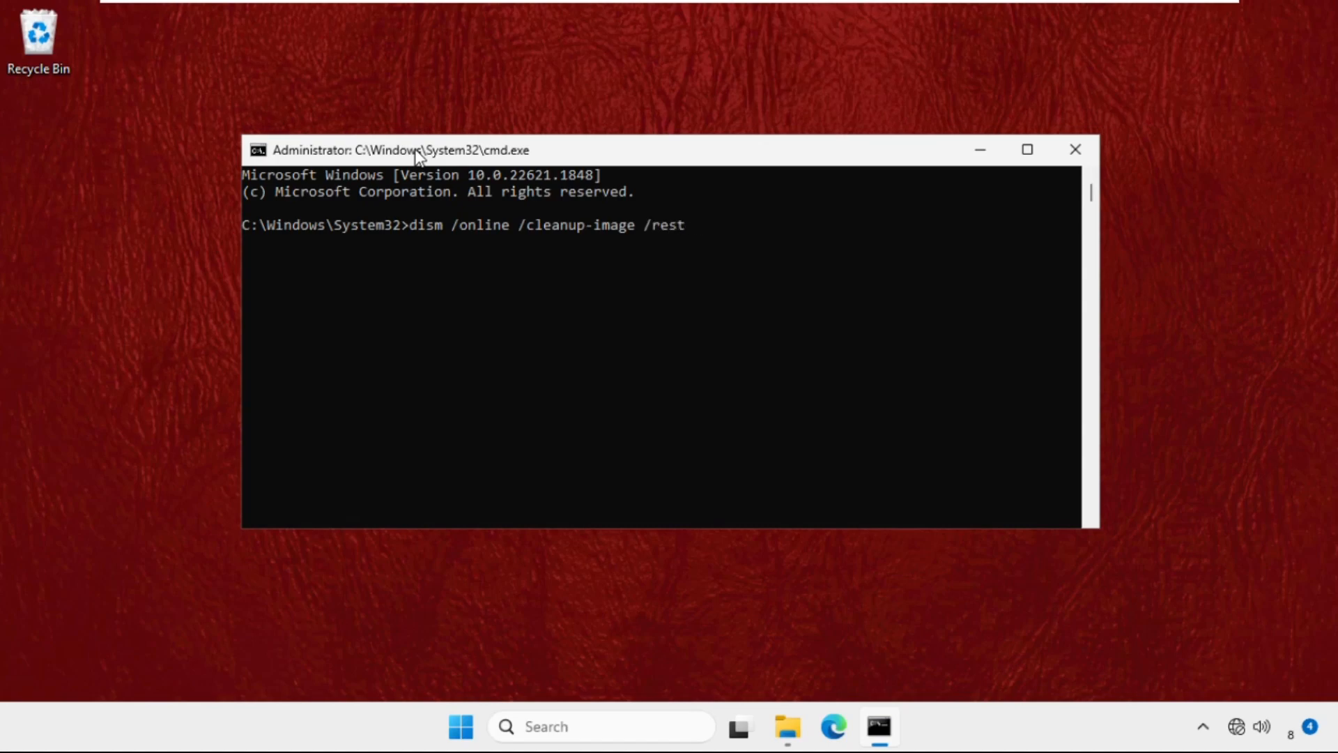
text(ore)
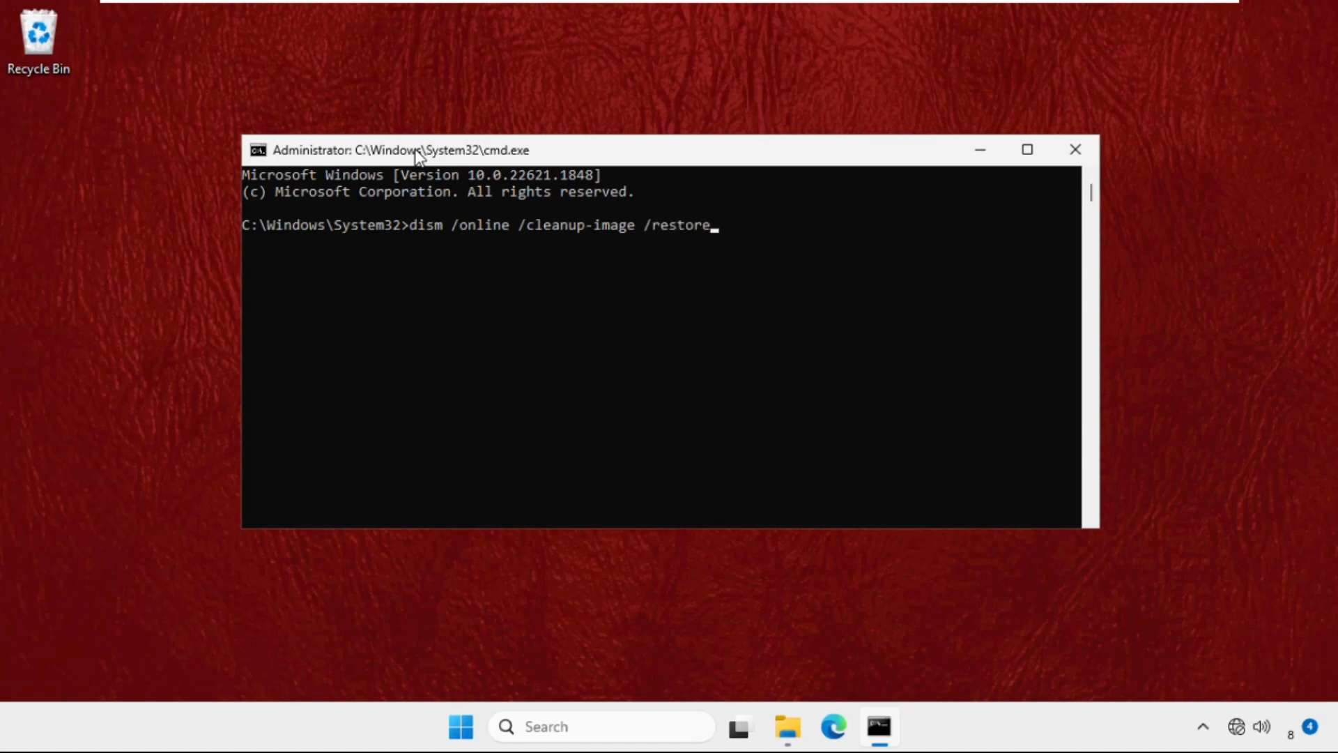
text(health)
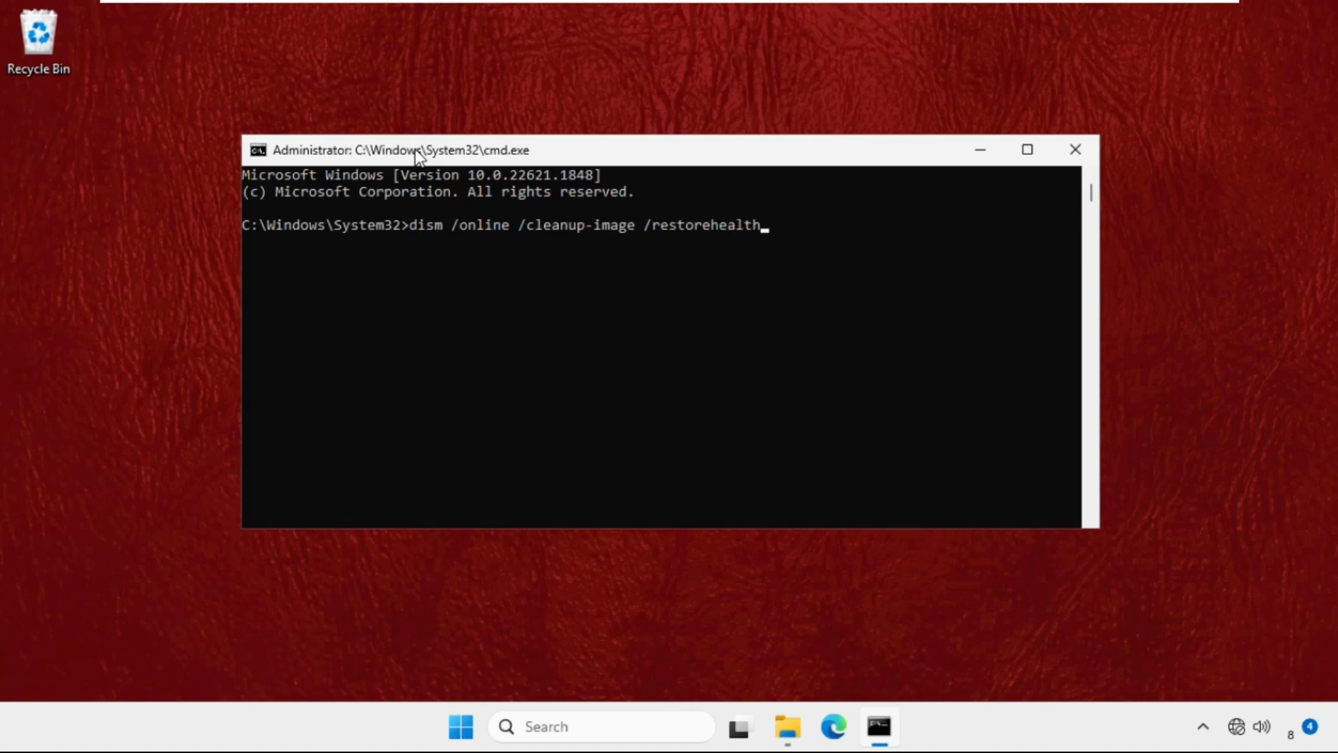
key(Enter)
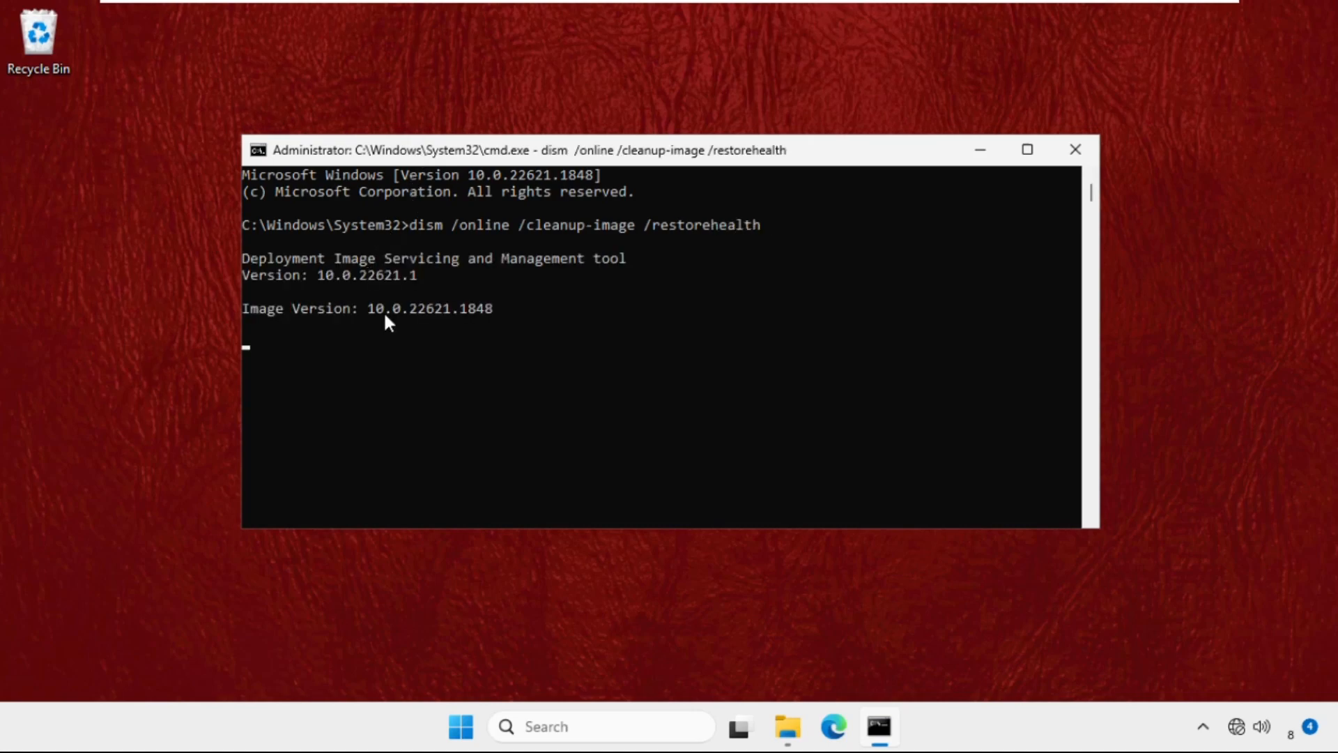
mouse_move(370, 385)
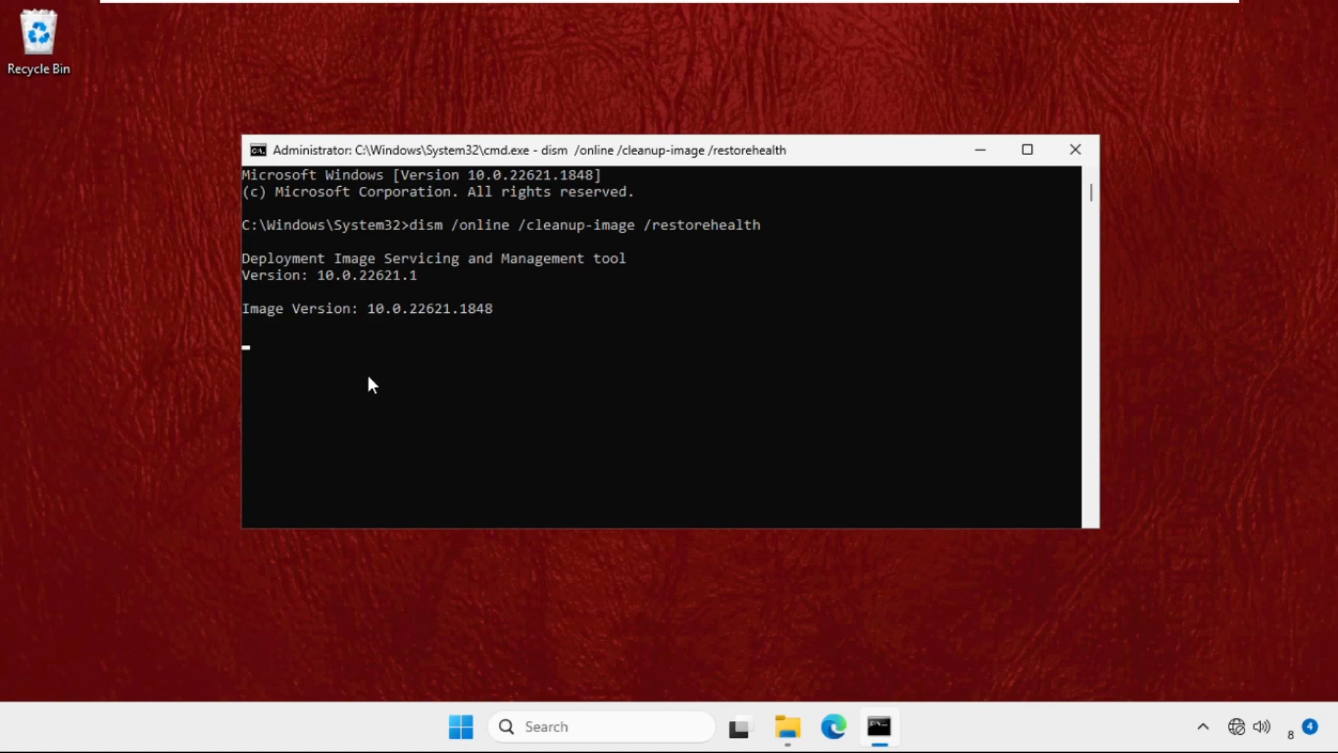
mouse_move(398, 391)
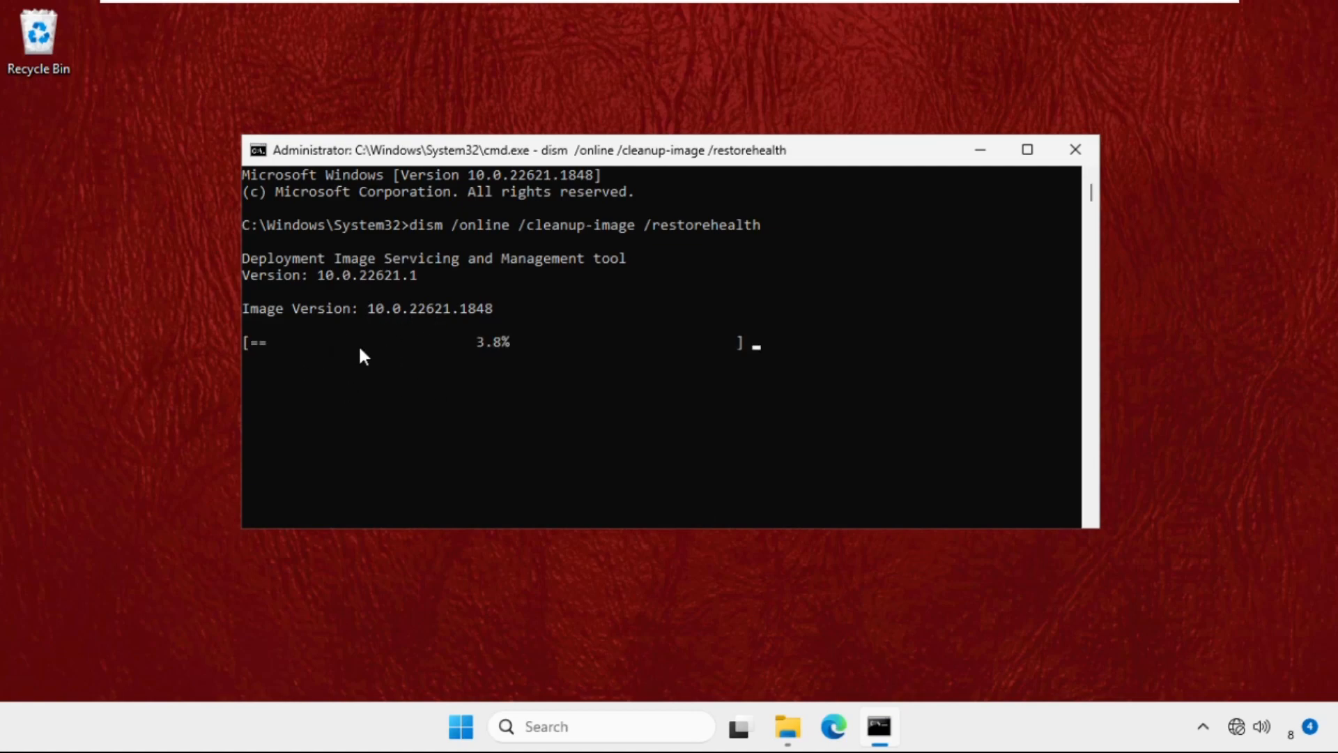
mouse_move(458, 376)
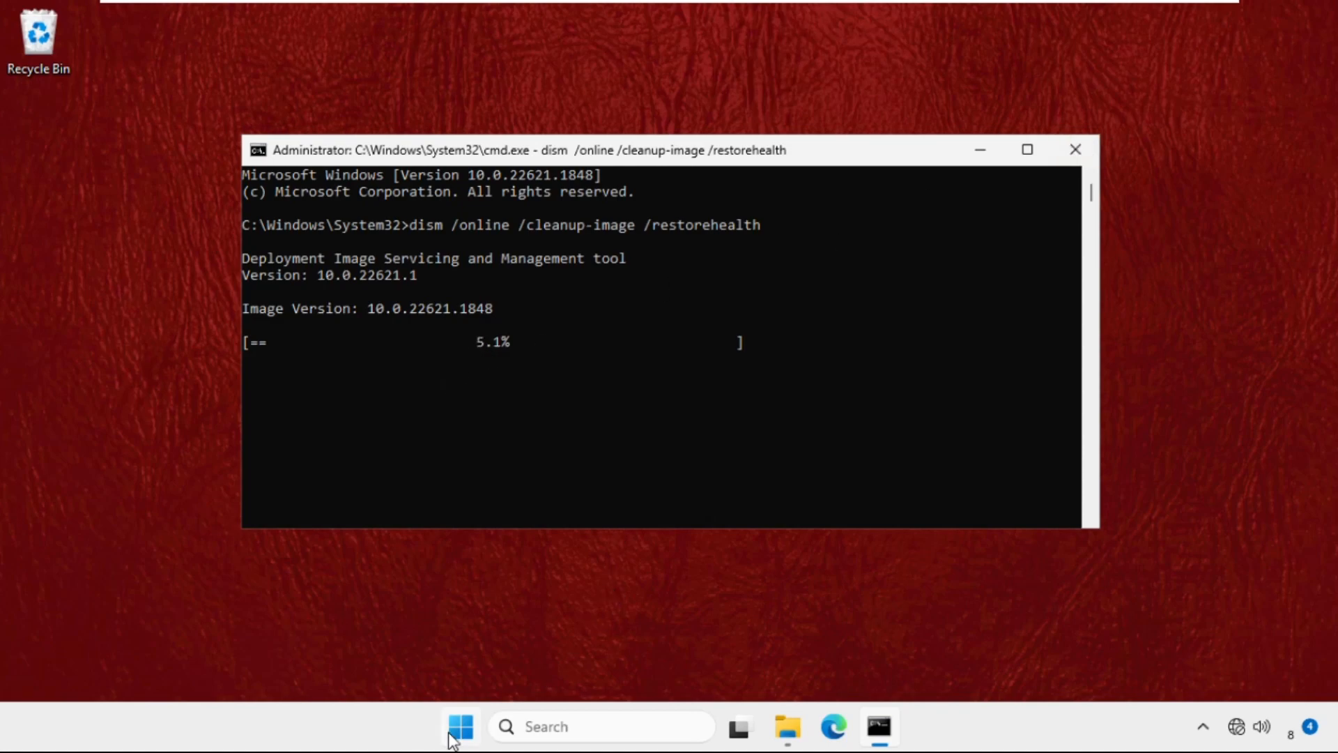
- Bring up the Start menu to reach the power options
click(460, 746)
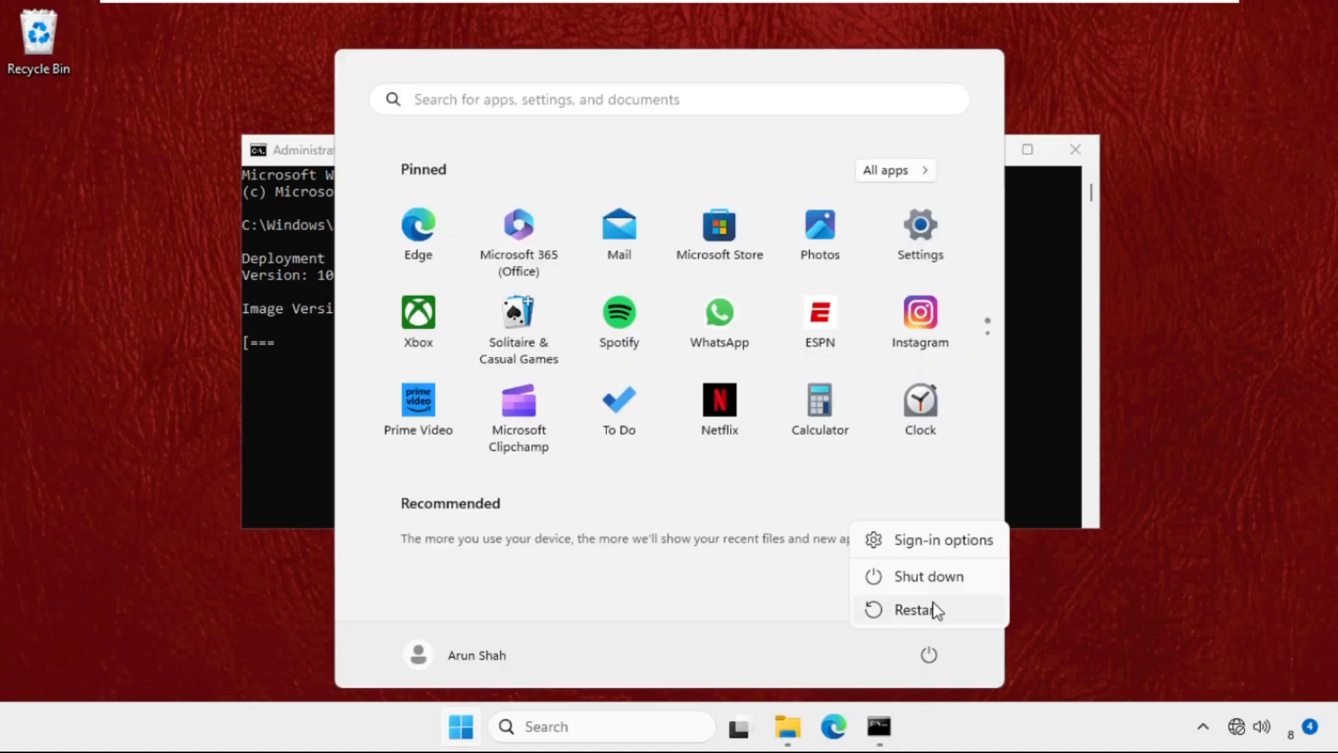
mouse_move(928, 614)
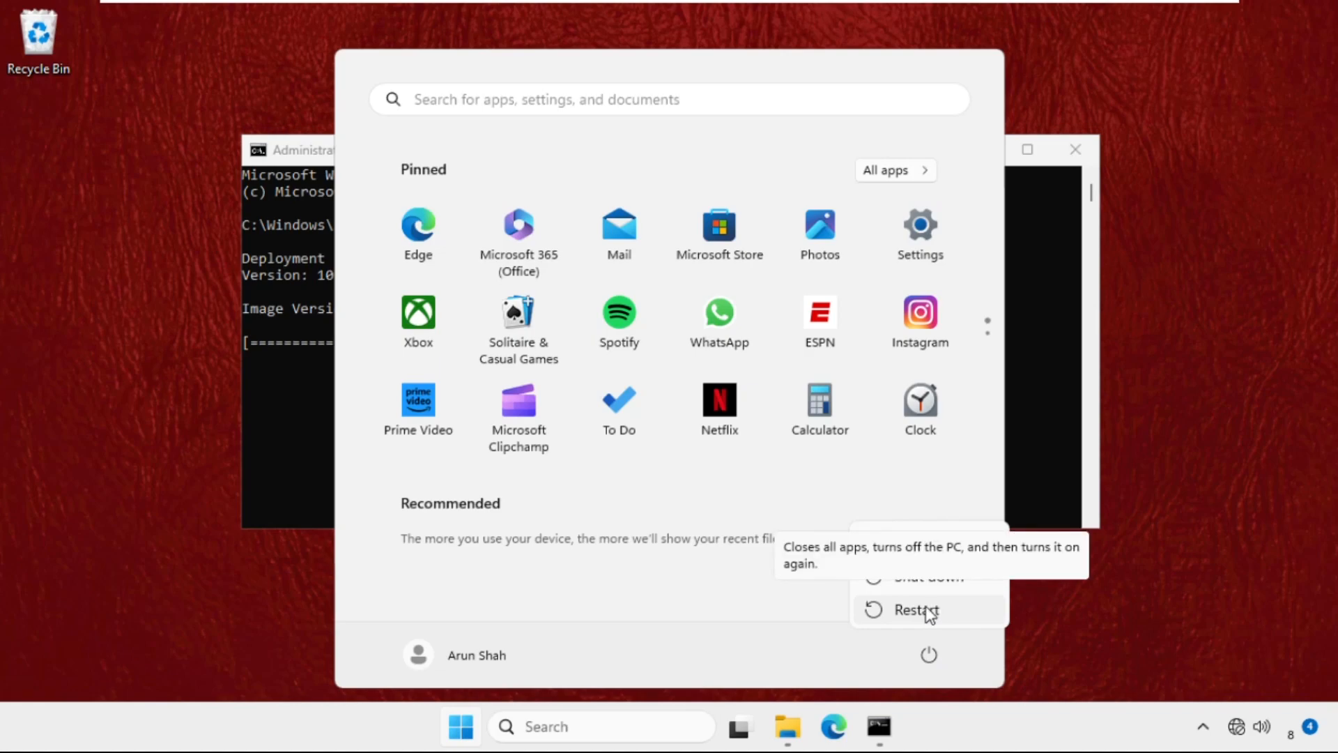